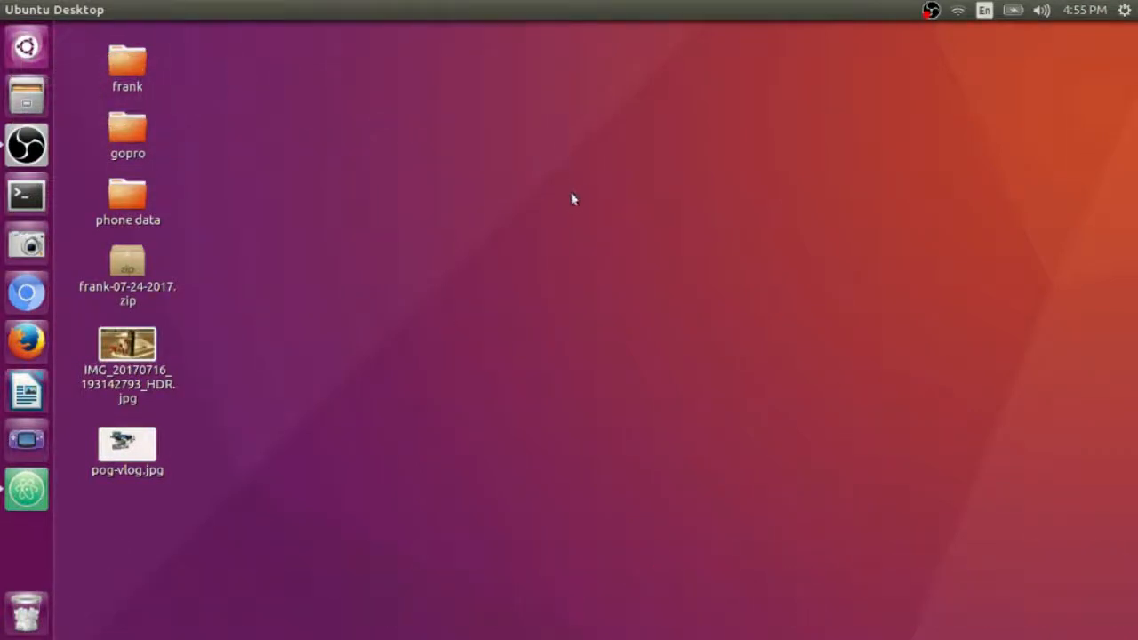
pyautogui.moveTo(572, 208)
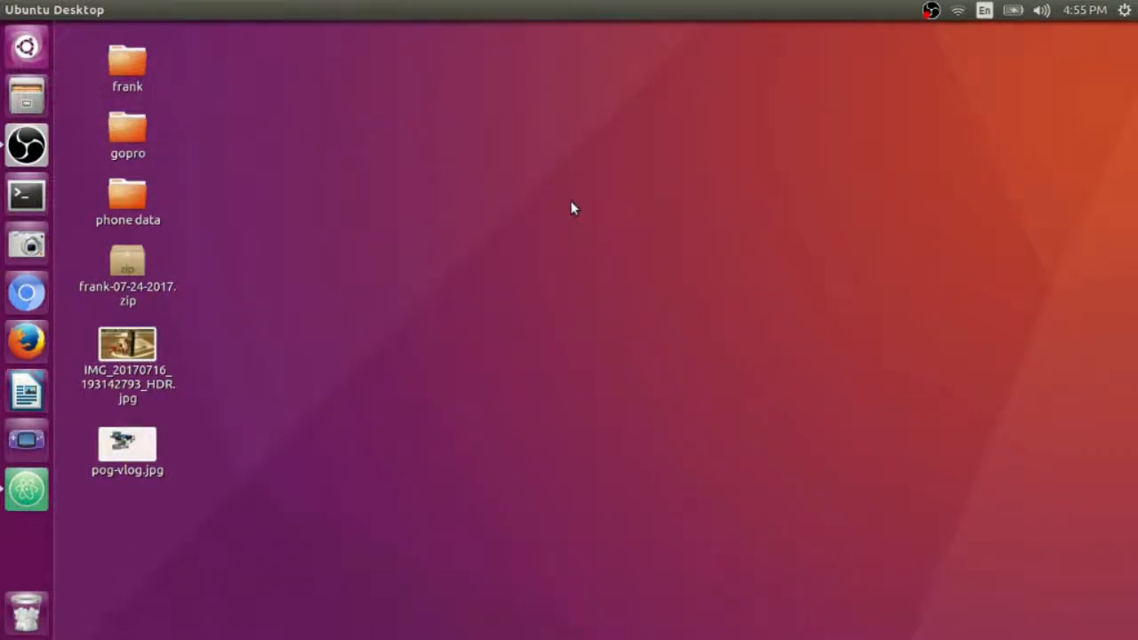
pyautogui.moveTo(527, 229)
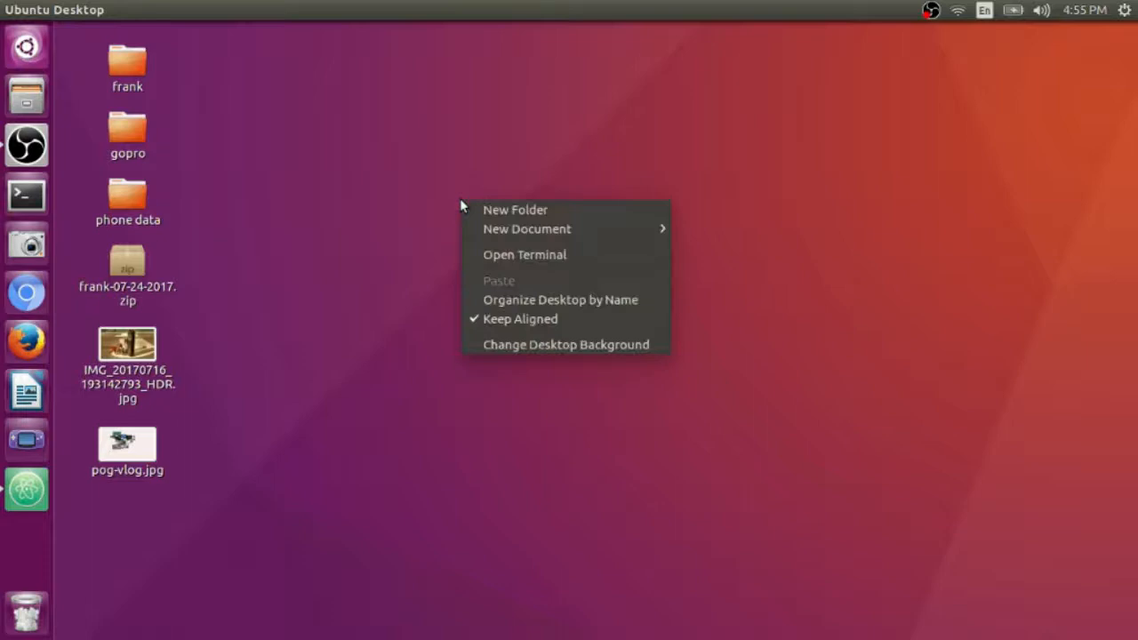
pyautogui.moveTo(566, 210)
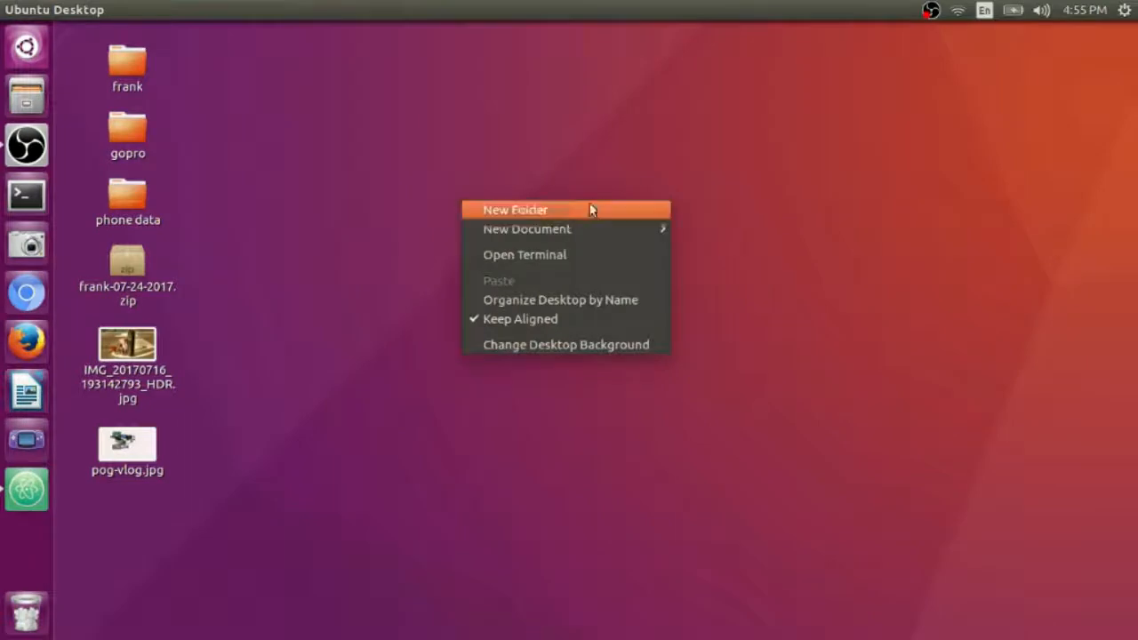
pyautogui.moveTo(526, 228)
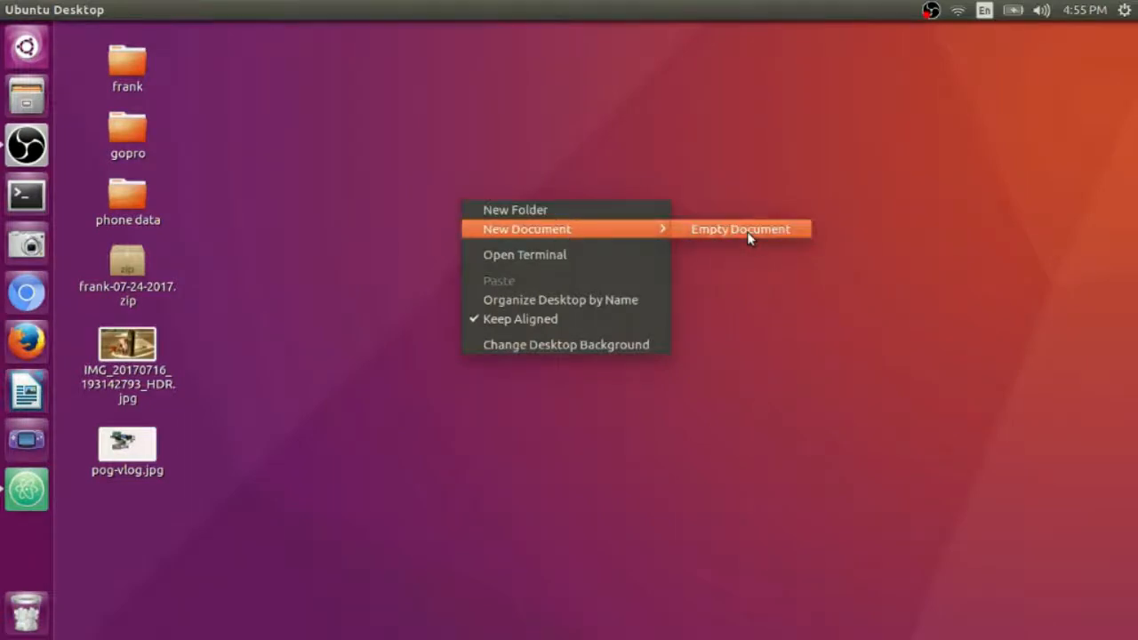
# Create a new empty document on the desktop named hello.html.
pyautogui.click(740, 228)
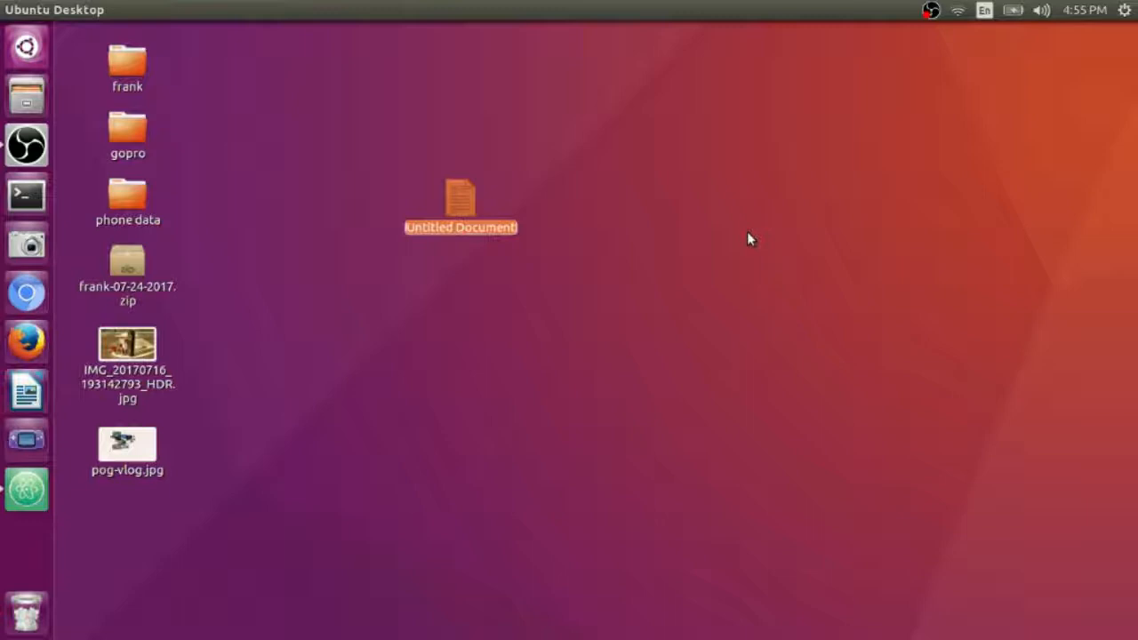
pyautogui.write('hel')
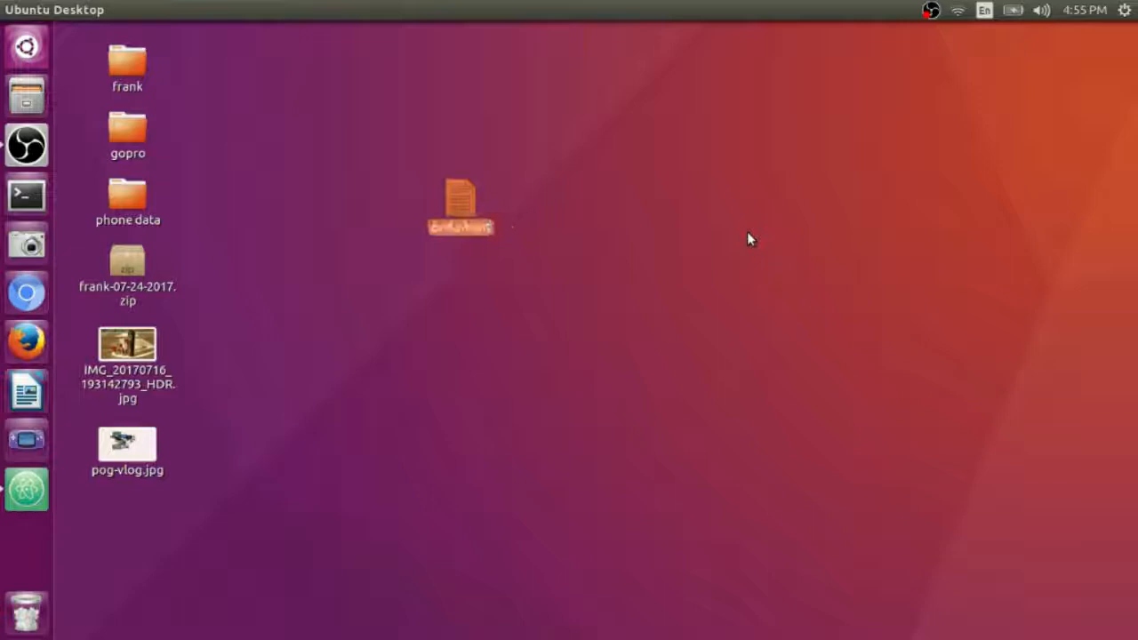
pyautogui.click(461, 206)
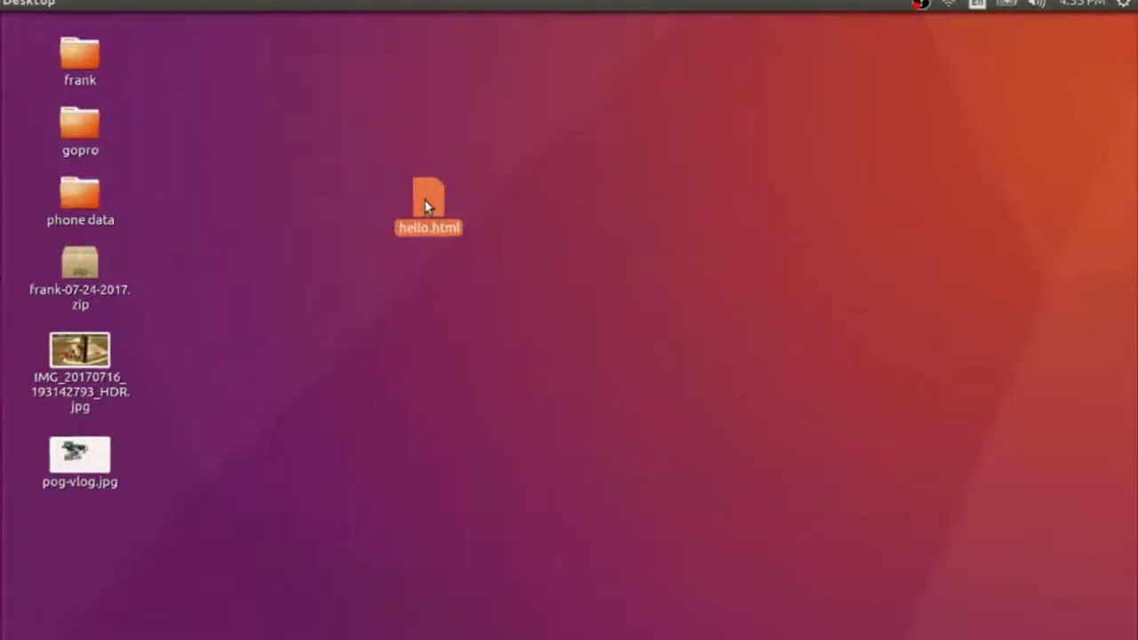
# Open hello.html in gedit and write the DOCTYPE line plus <html> and </html> tags.
pyautogui.doubleClick(427, 205)
pyautogui.write('<DOCTYPE html>')
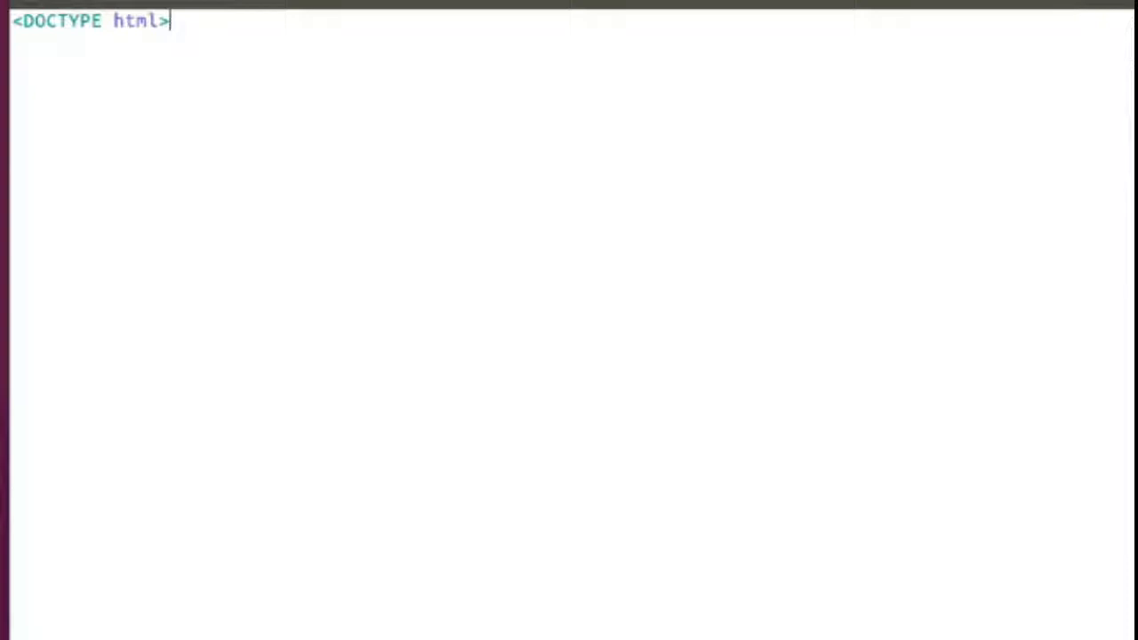
pyautogui.write('<')
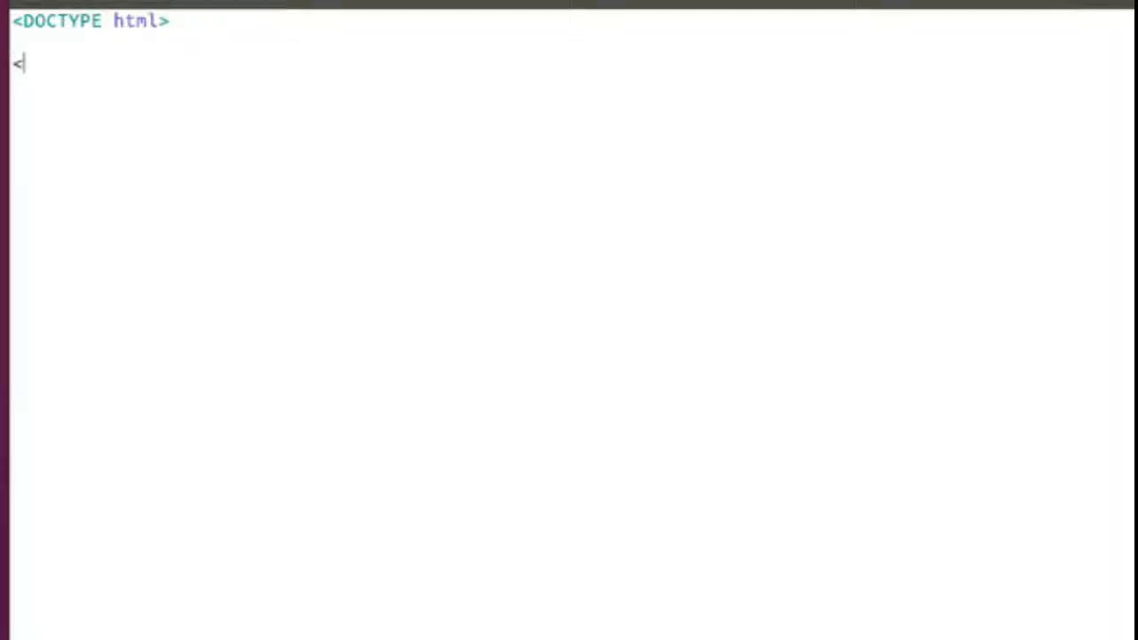
pyautogui.write('html>')
pyautogui.write('</ht')
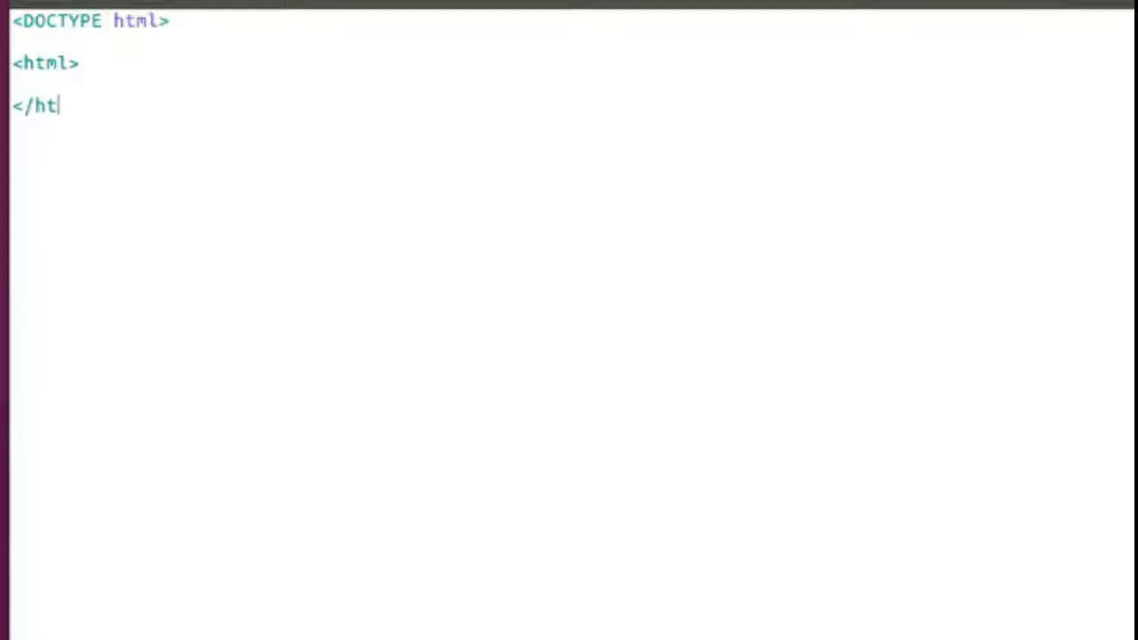
pyautogui.write('ml>')
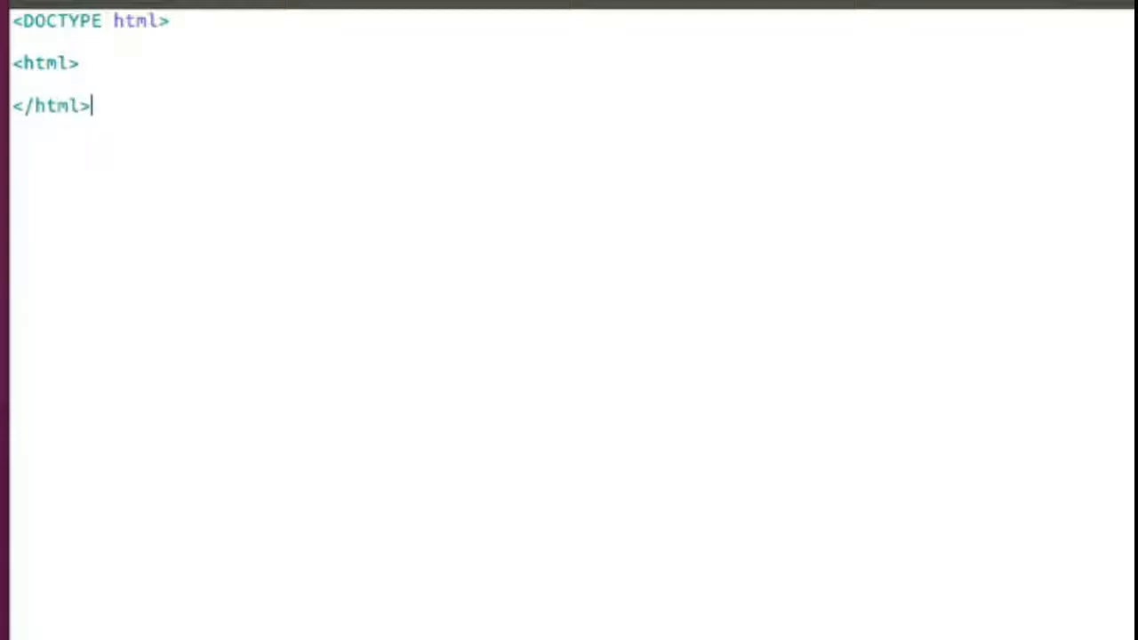
pyautogui.press('Enter')
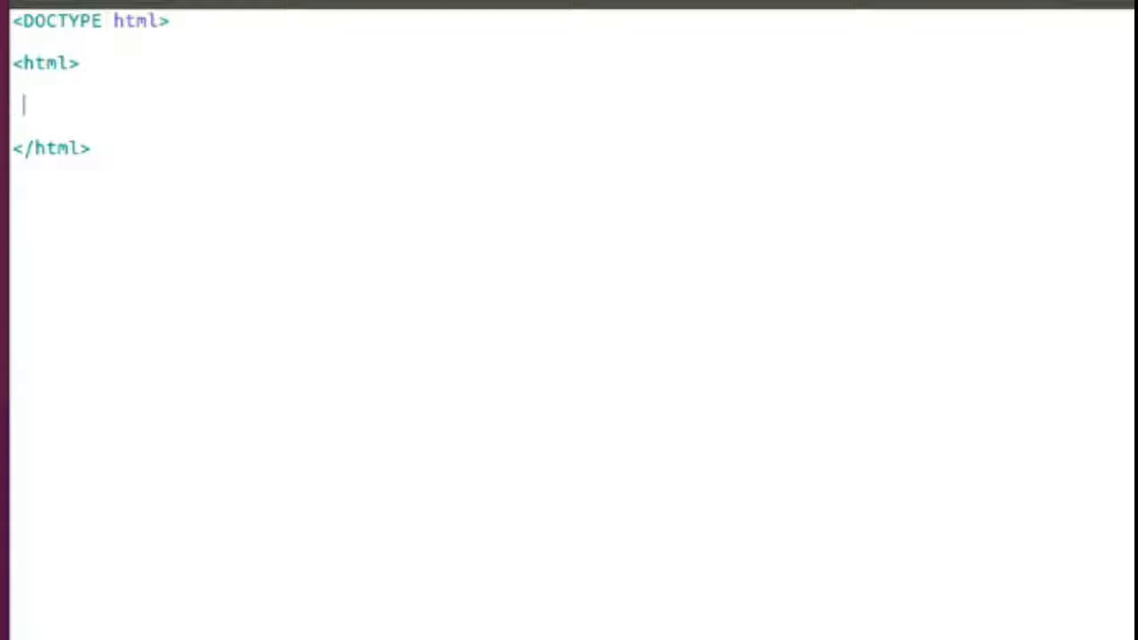
# Add an empty <head></head> element inside the html tags.
pyautogui.write('<he')
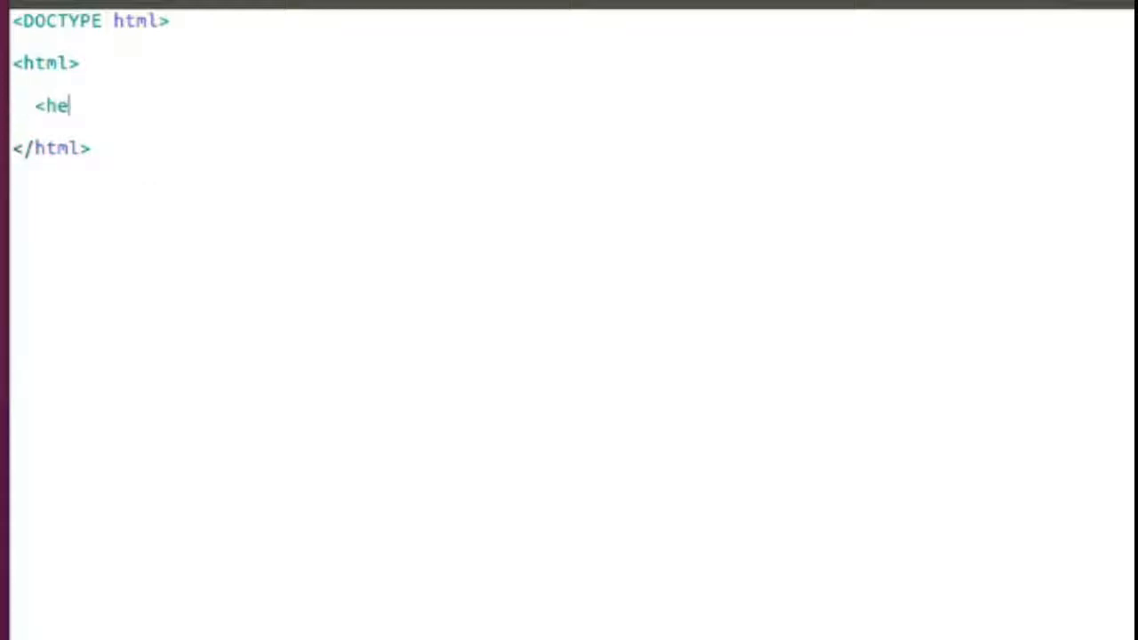
pyautogui.write('ad>')
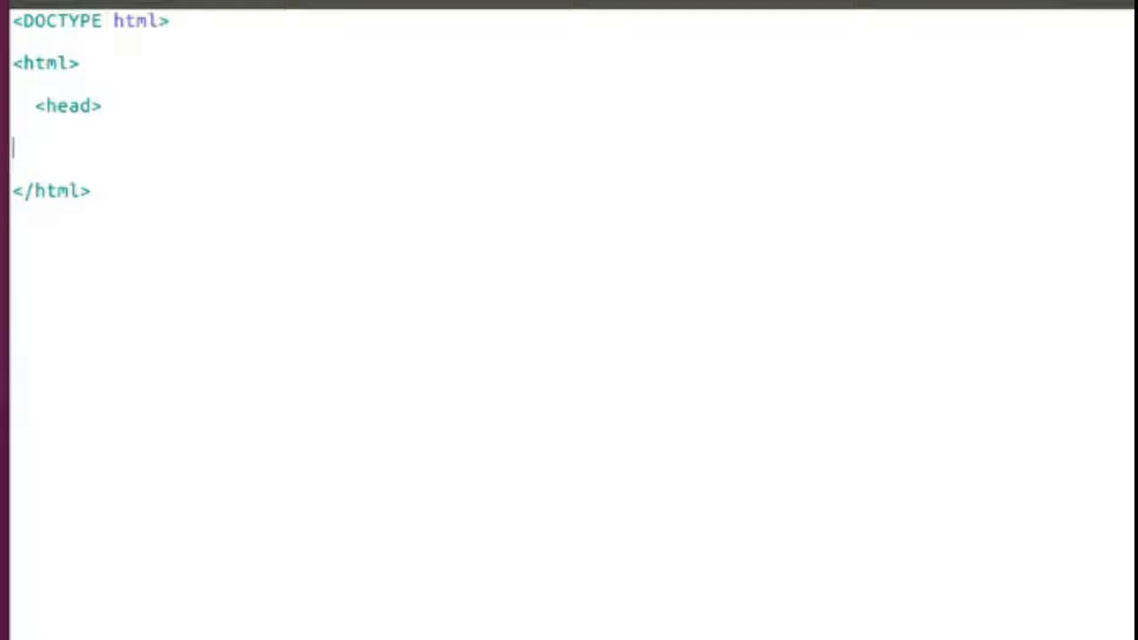
pyautogui.write('</head>')
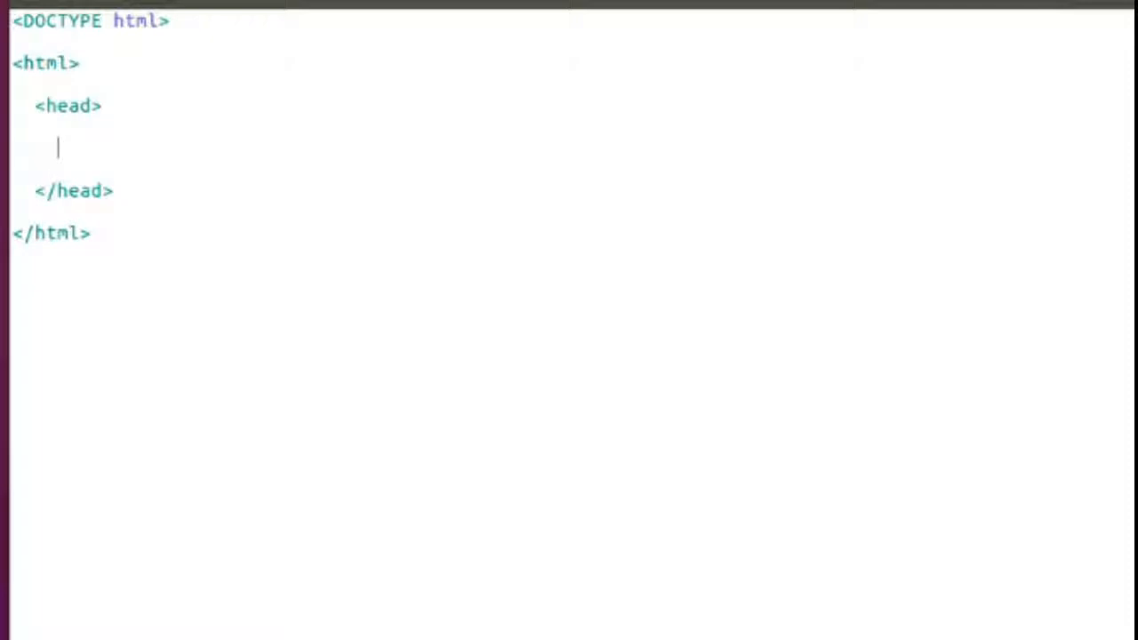
# Put a <title> reading 'Hello, world!' inside the head.
pyautogui.write('<')
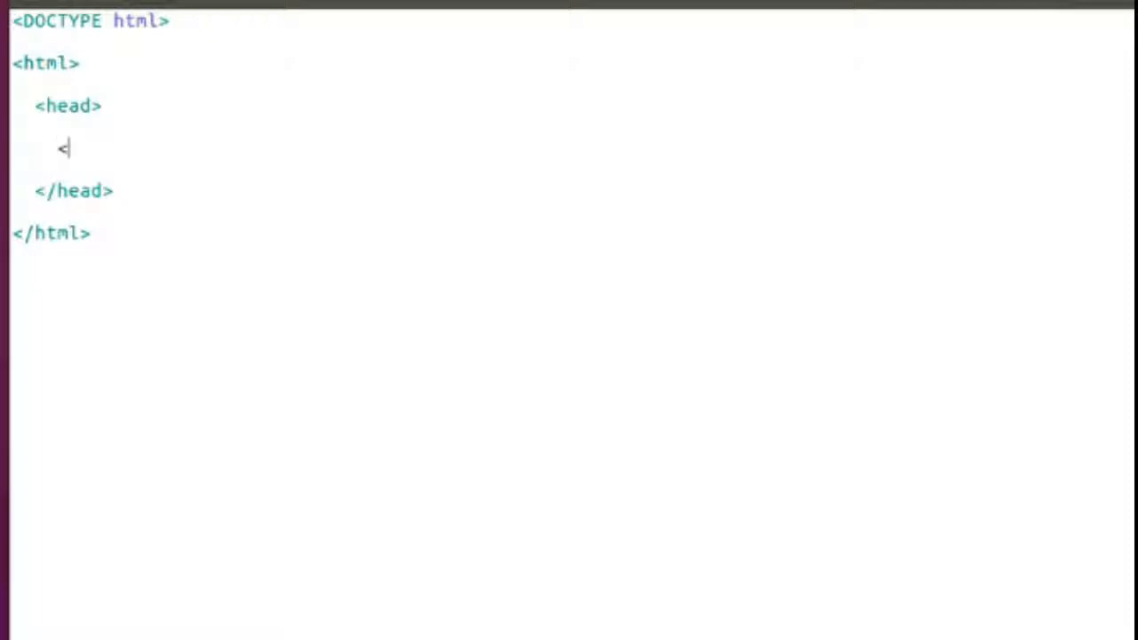
pyautogui.write('title')
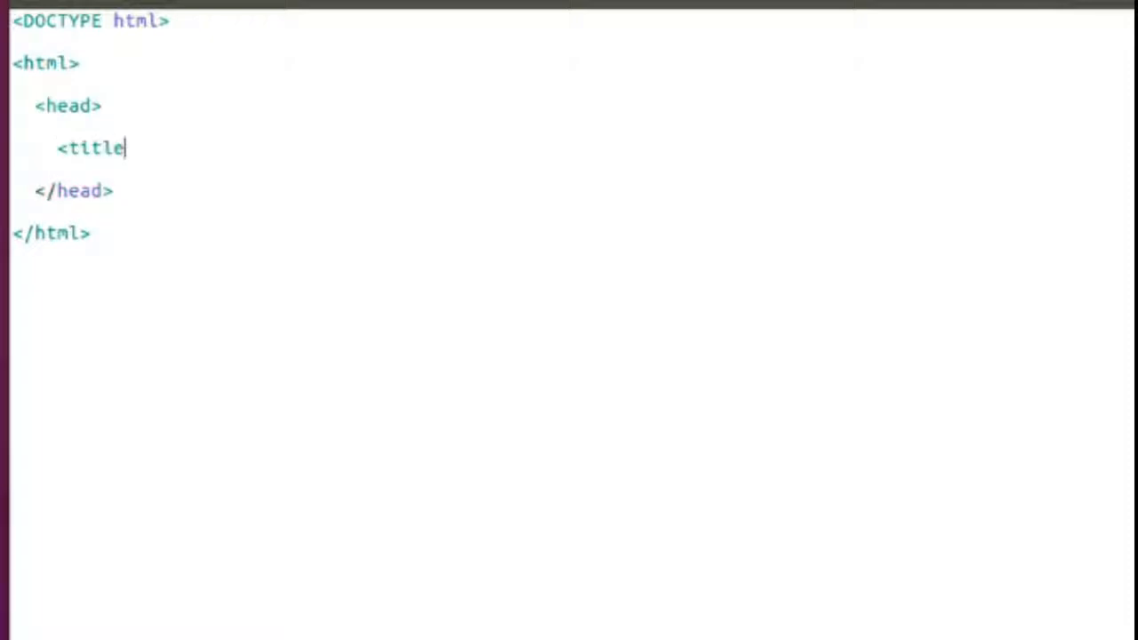
pyautogui.write('>h')
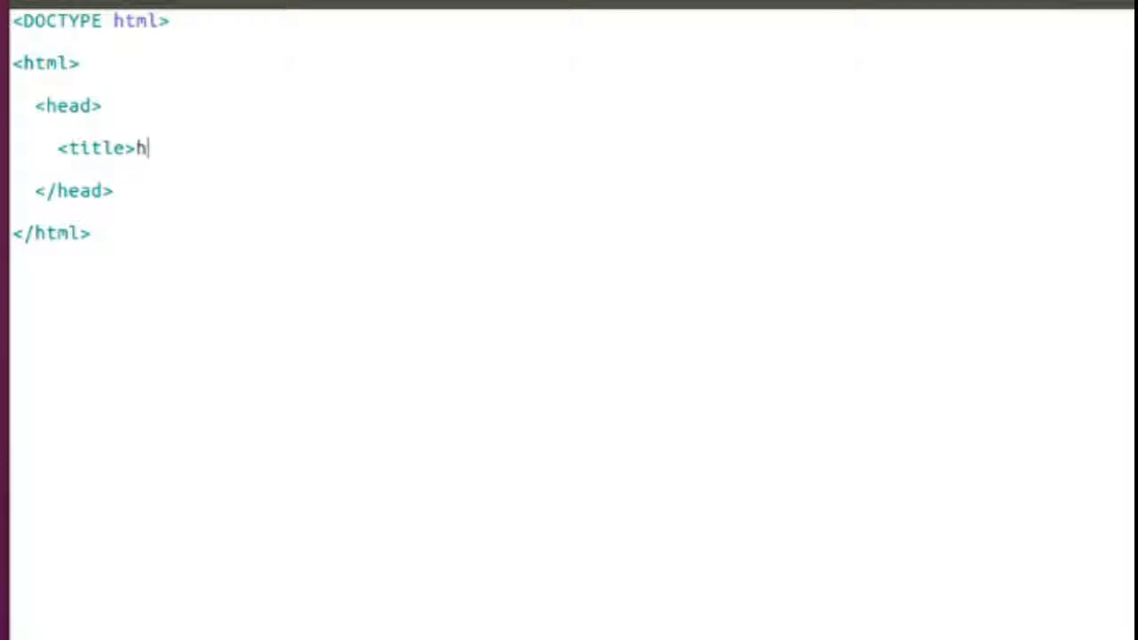
pyautogui.write('ell')
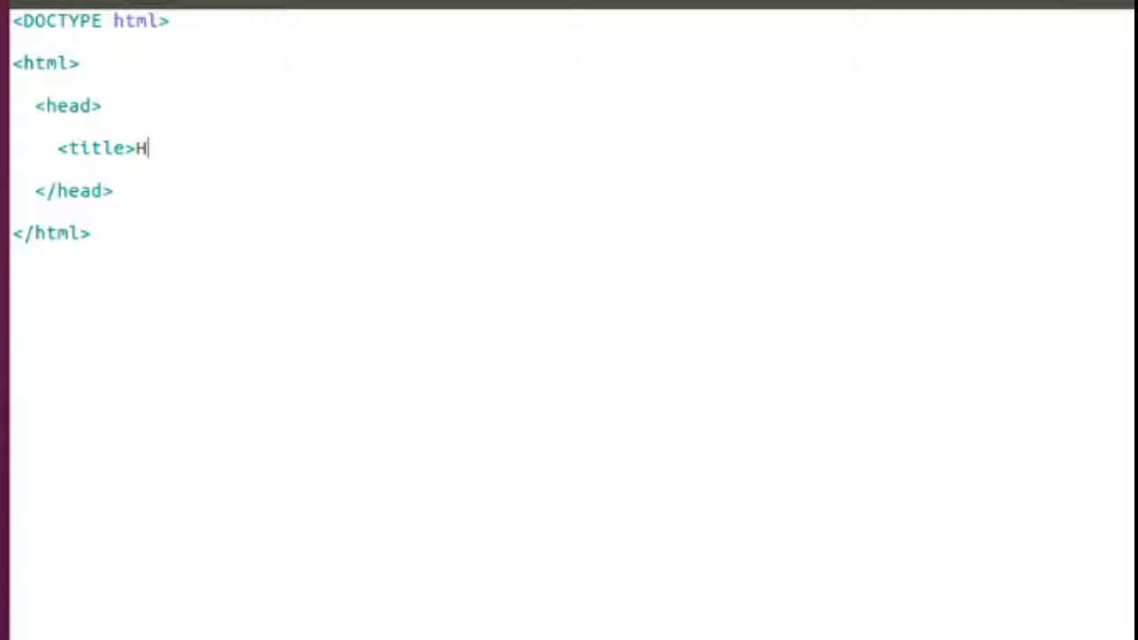
pyautogui.write('ello,')
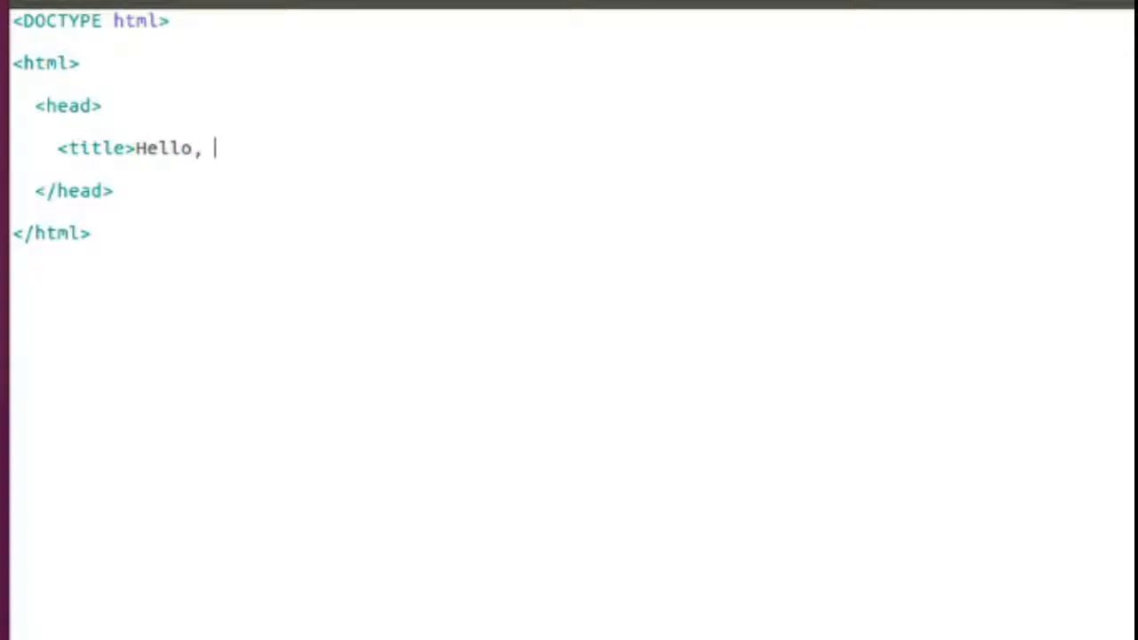
pyautogui.write('wol')
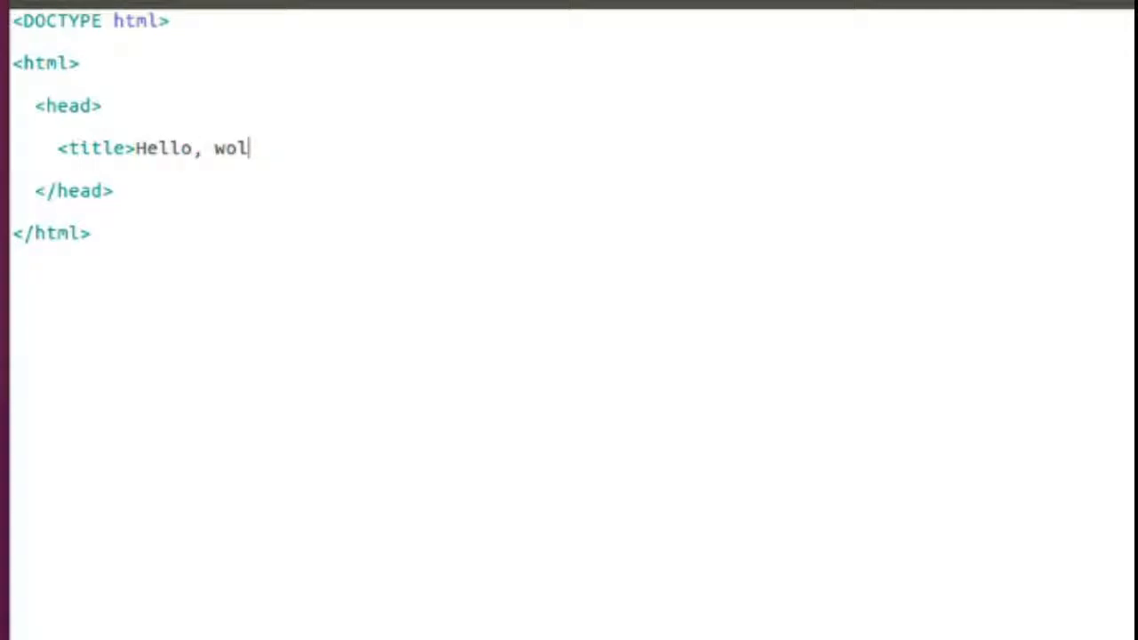
pyautogui.write('rld')
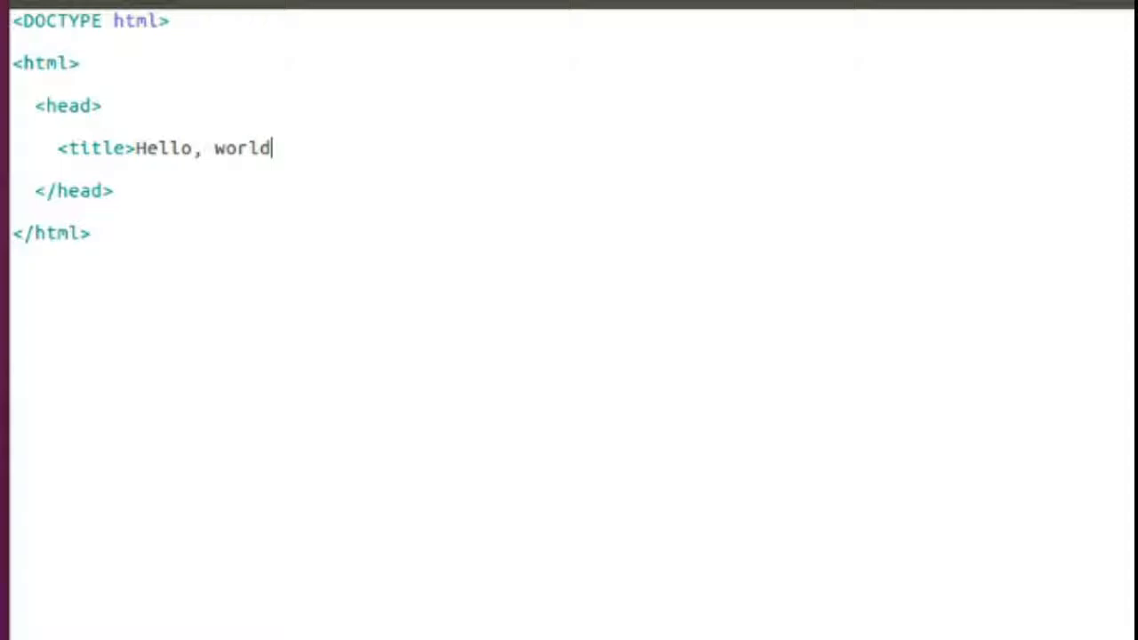
pyautogui.write('!<')
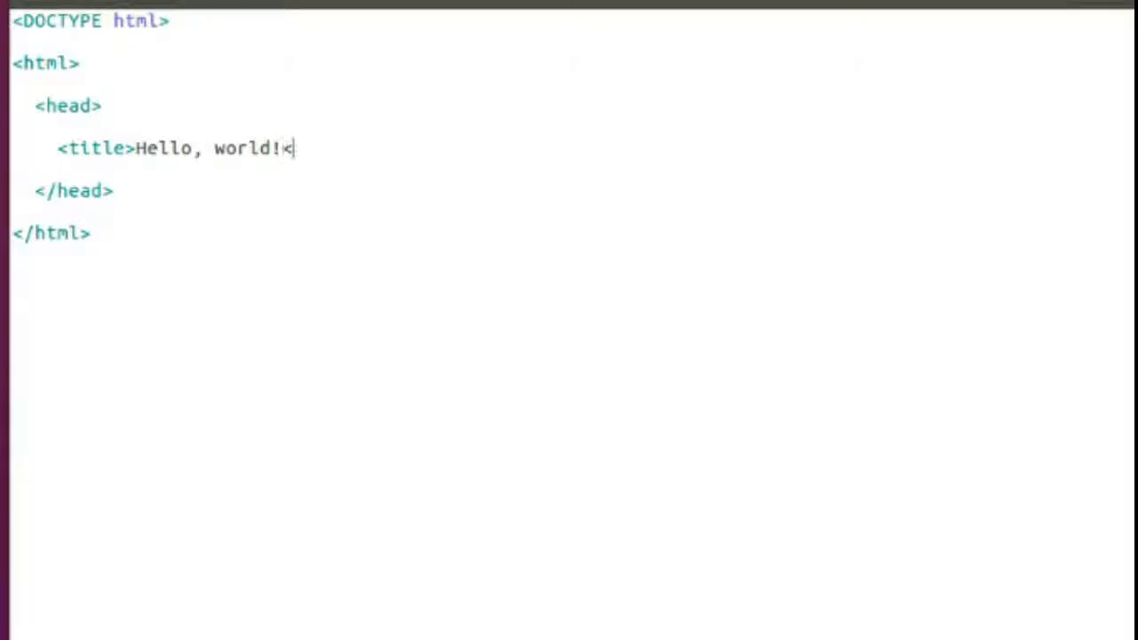
pyautogui.write('/title')
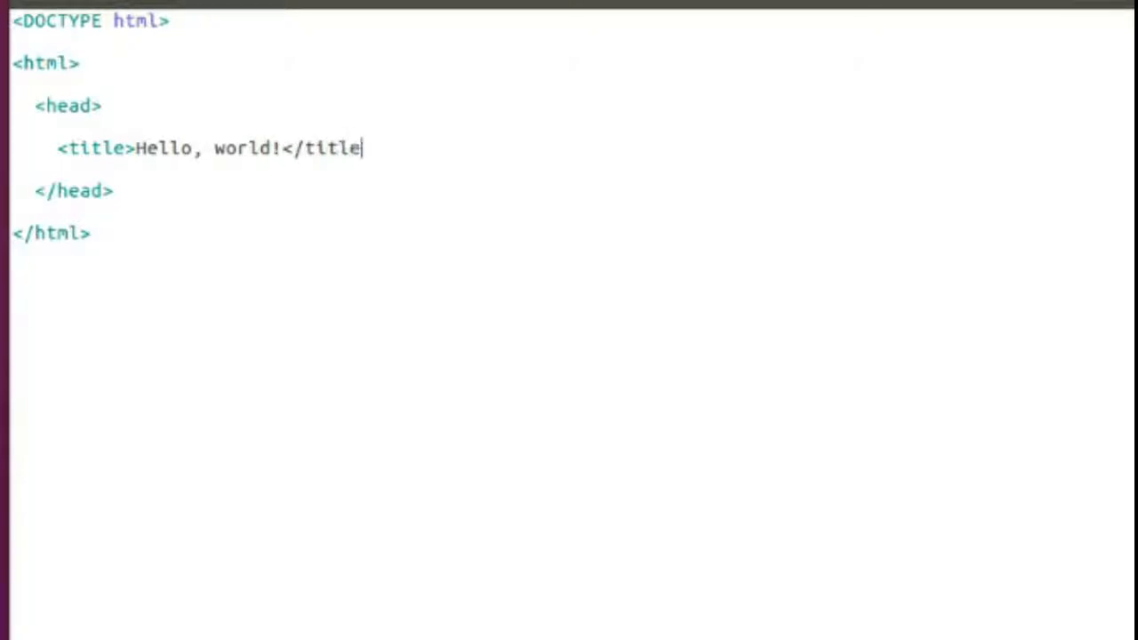
pyautogui.write('>')
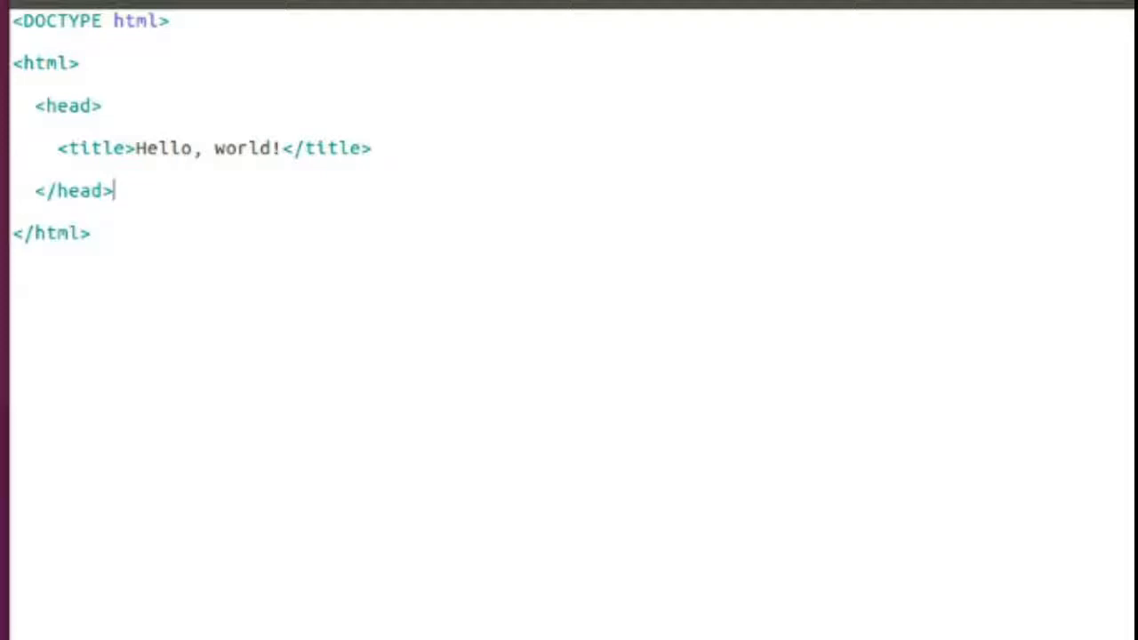
# Add <body> and </body> tags below the head, leaving a blank line inside.
pyautogui.write('<')
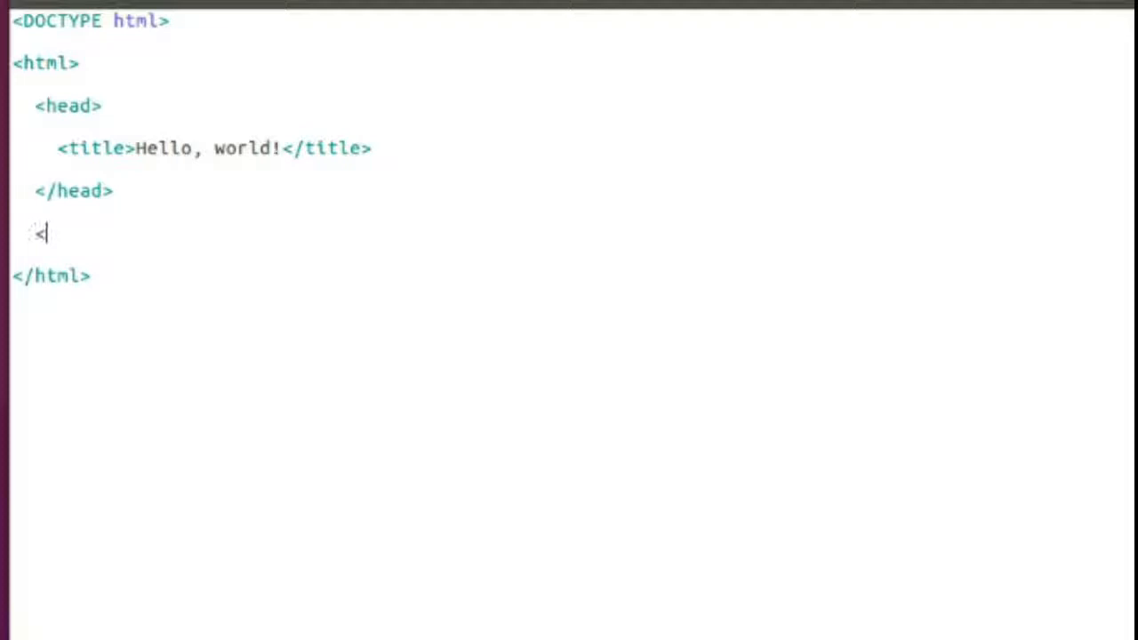
pyautogui.write('body>')
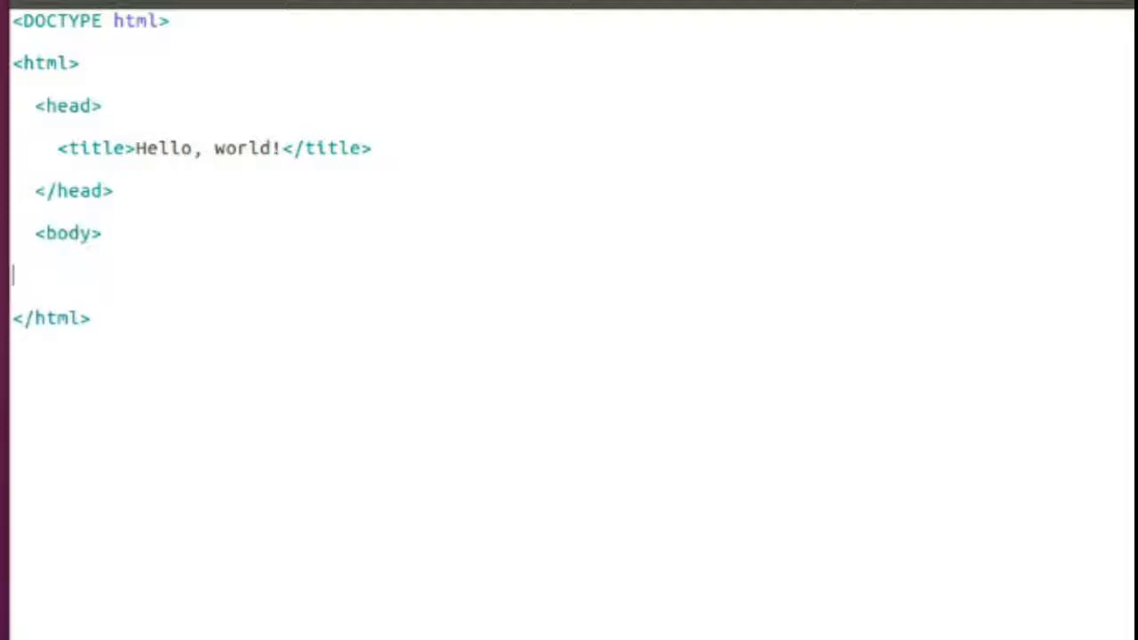
pyautogui.write('<')
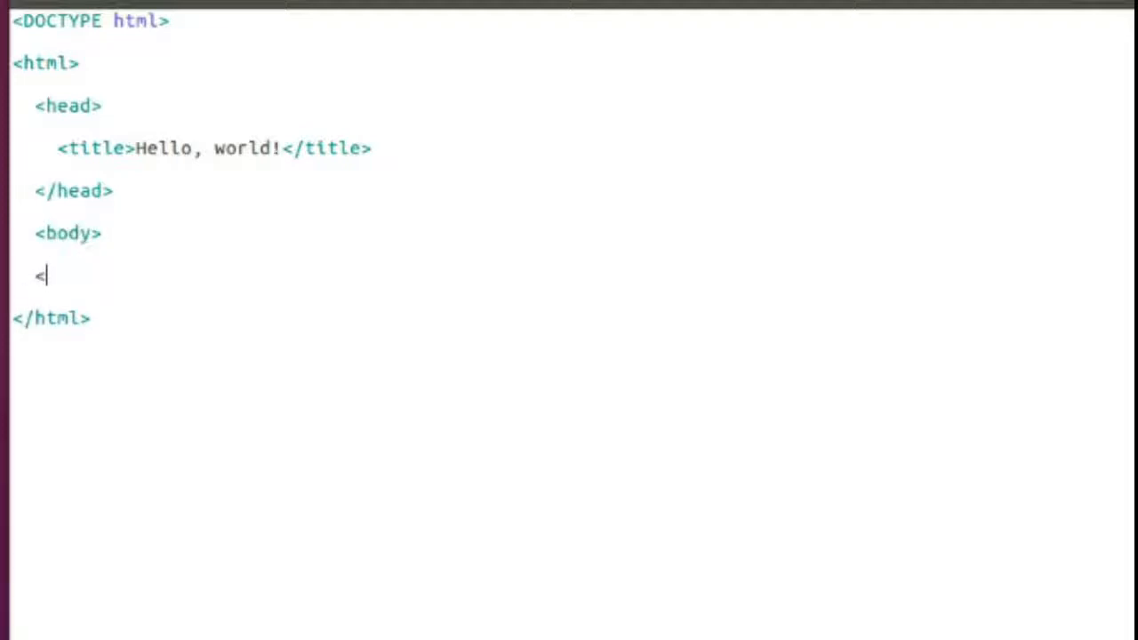
pyautogui.write('b')
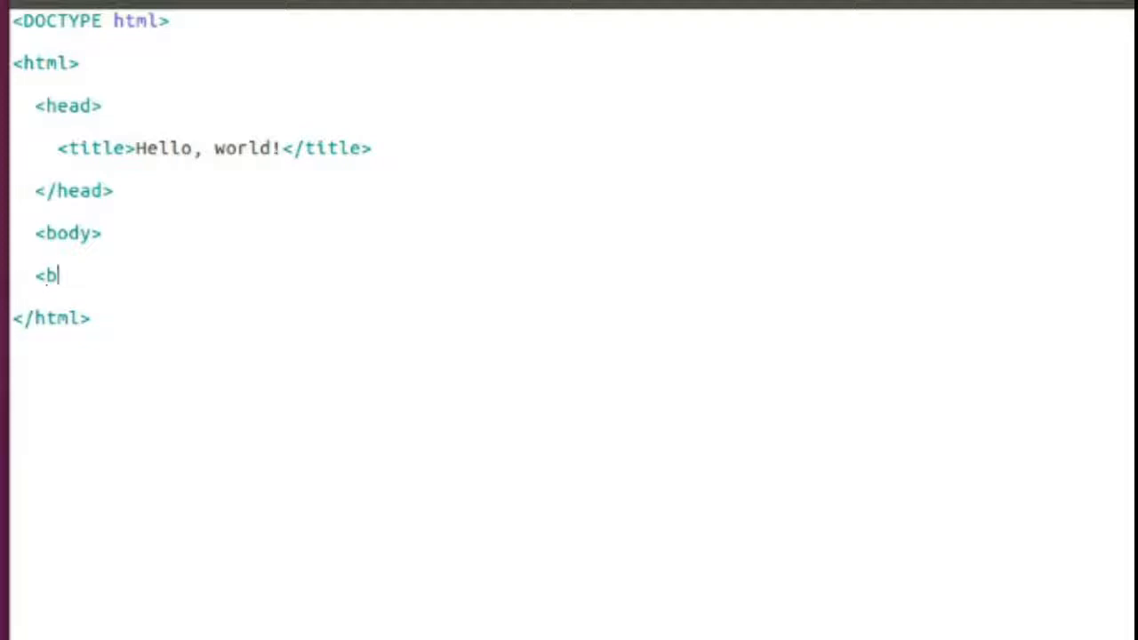
pyautogui.write('od')
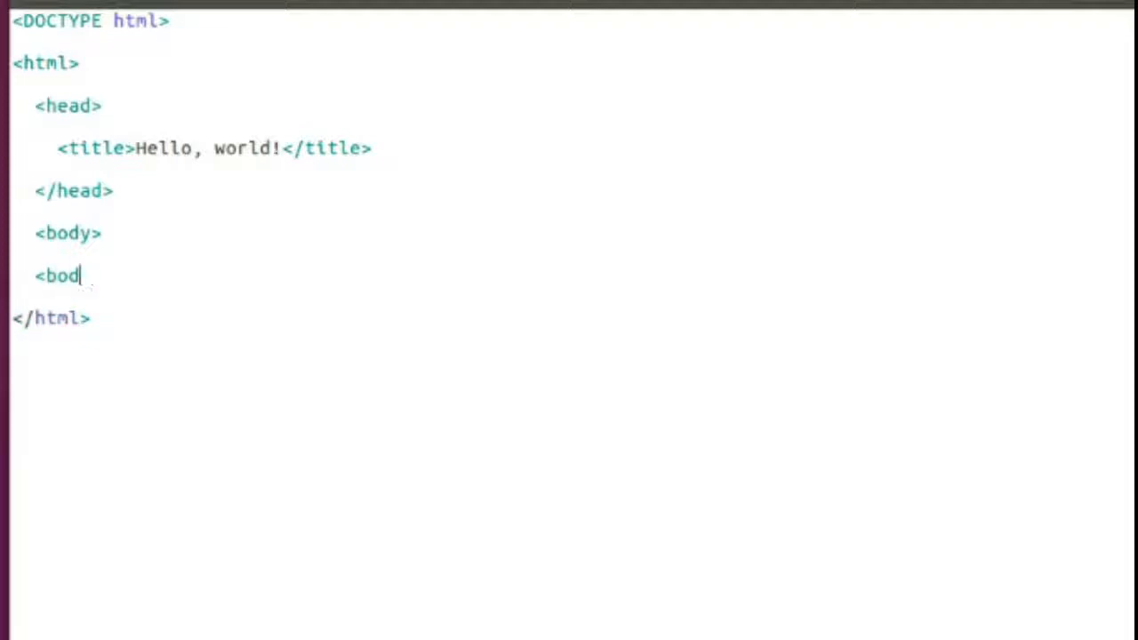
pyautogui.write('/body>')
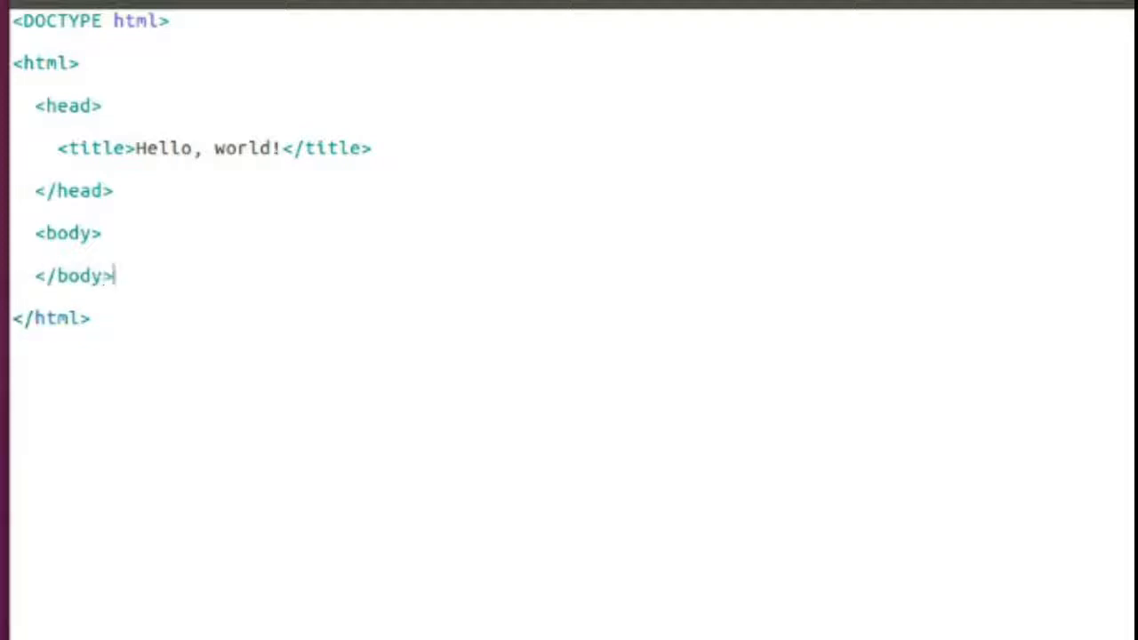
pyautogui.press('Enter')
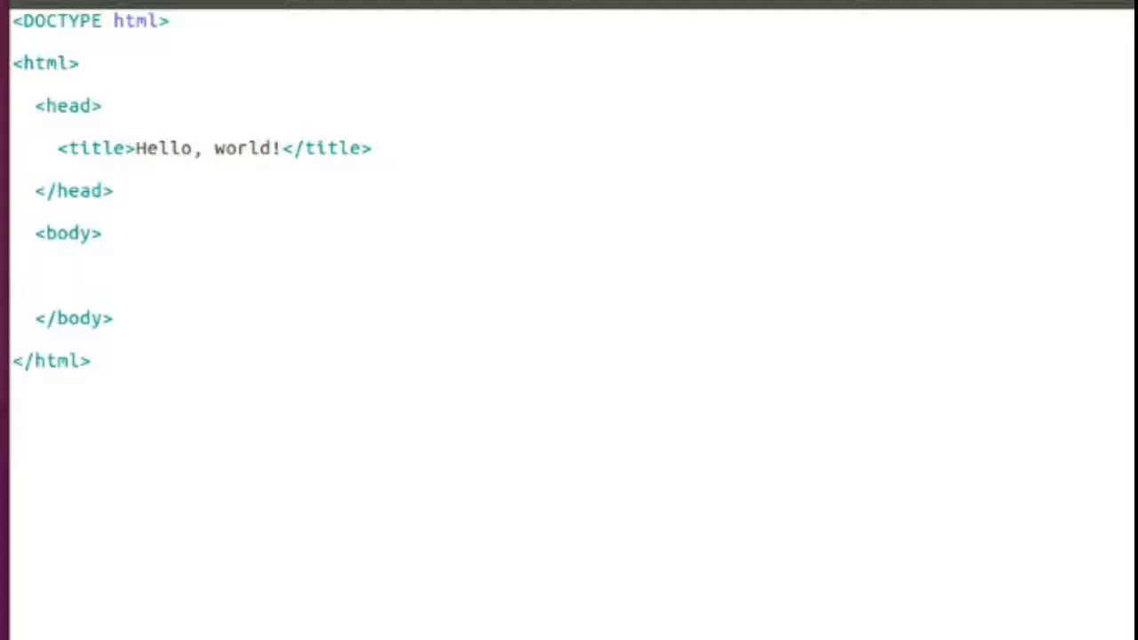
pyautogui.click(58, 274)
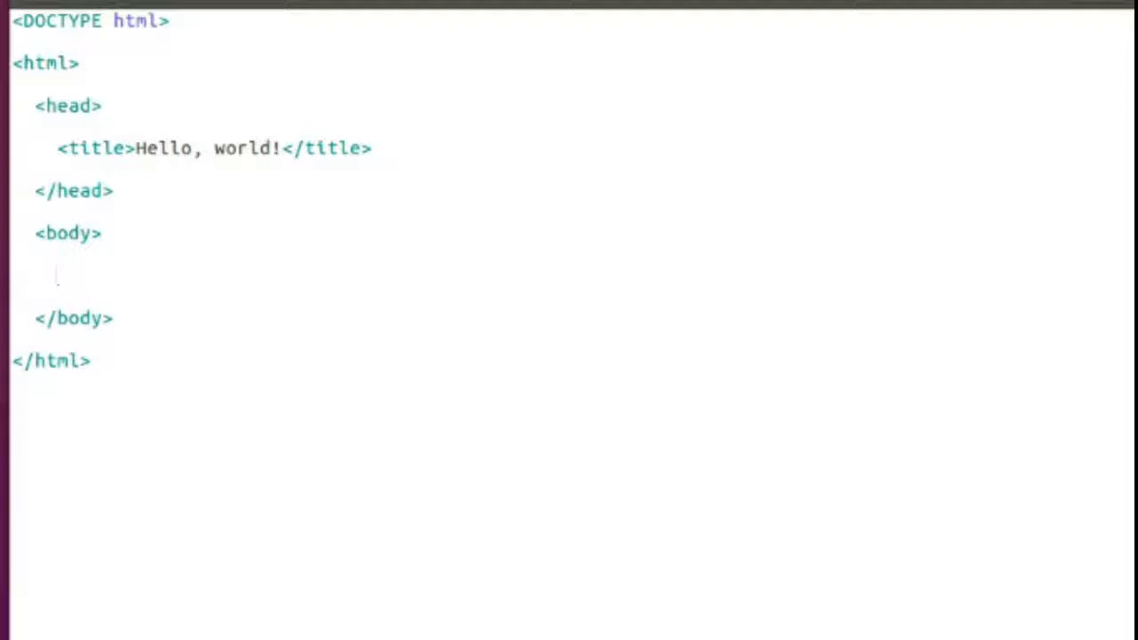
# Write <script type = "text/javascript"> and a closing </script> on the next line.
pyautogui.write('<')
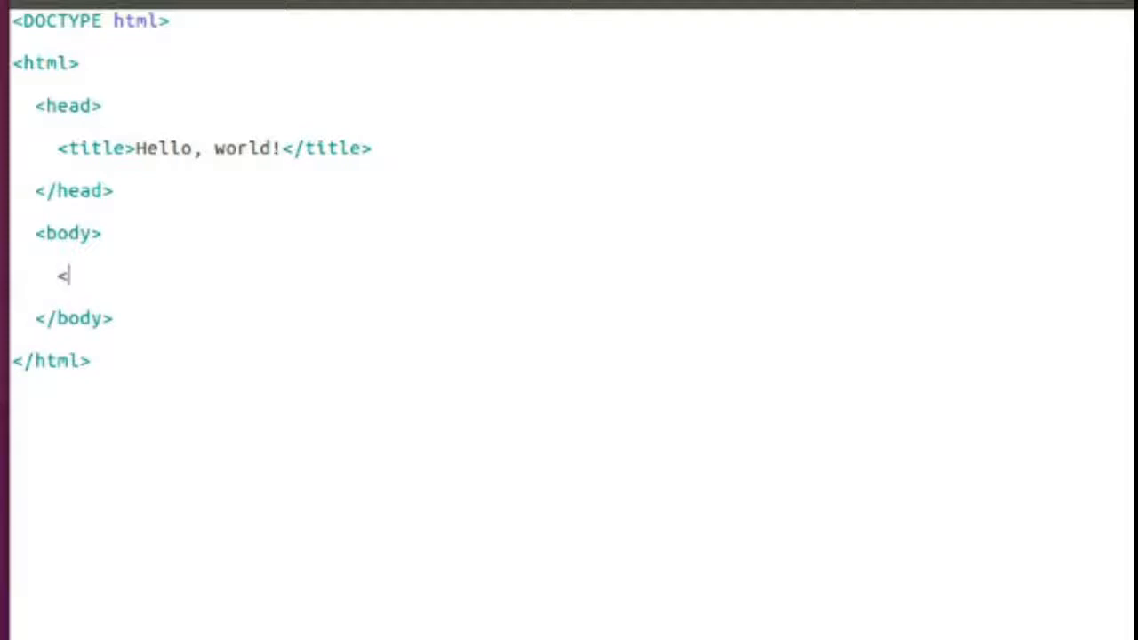
pyautogui.write('script')
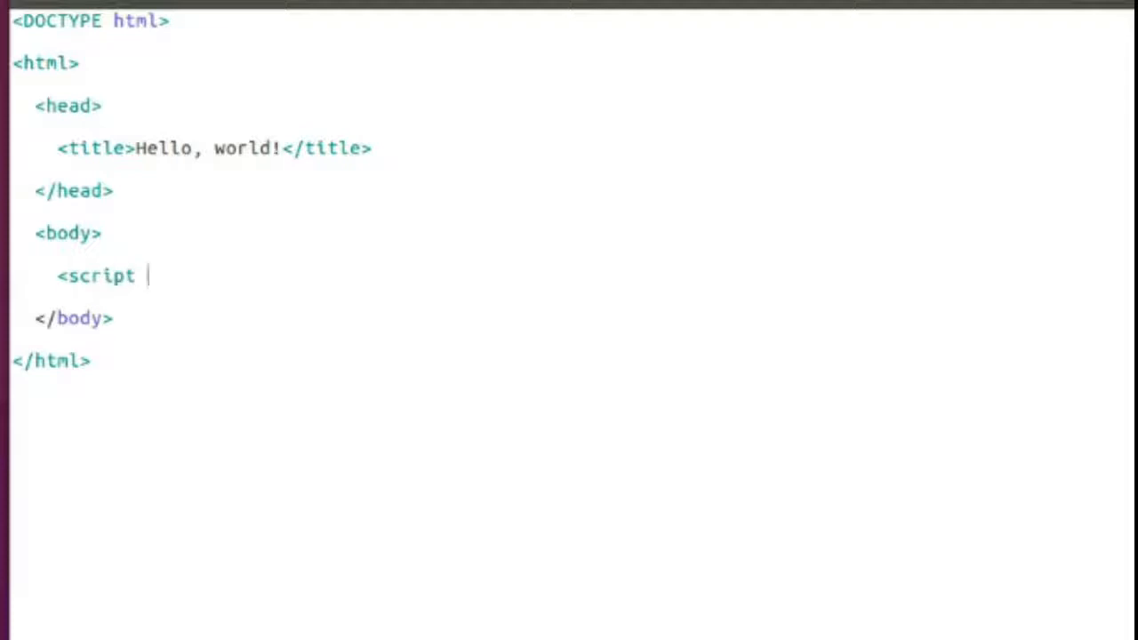
pyautogui.write('typ')
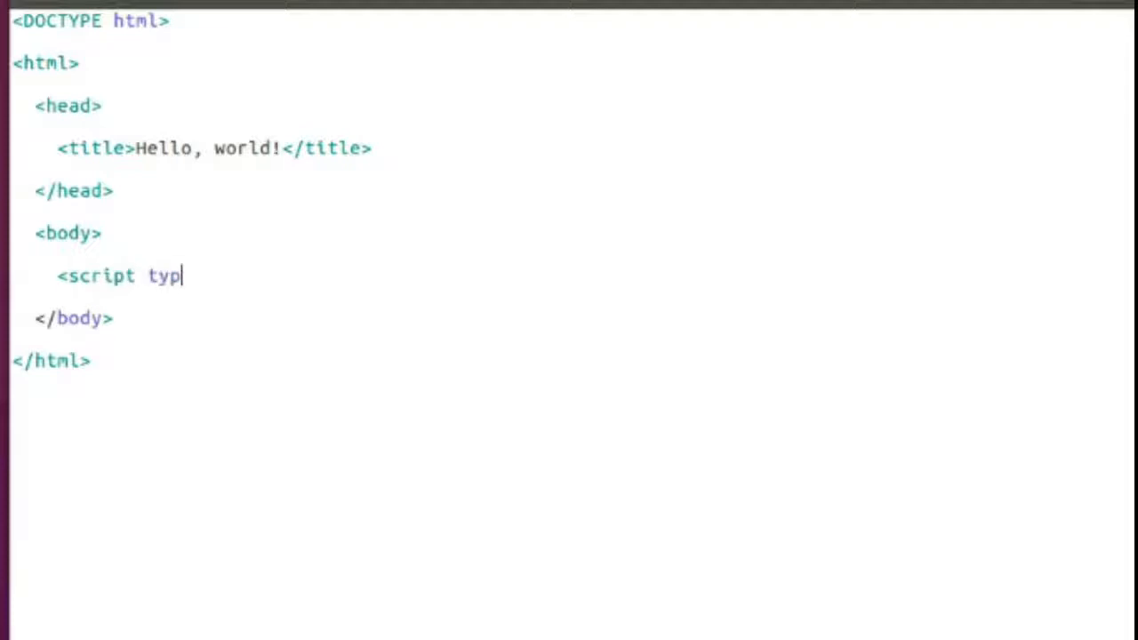
pyautogui.write('e = "')
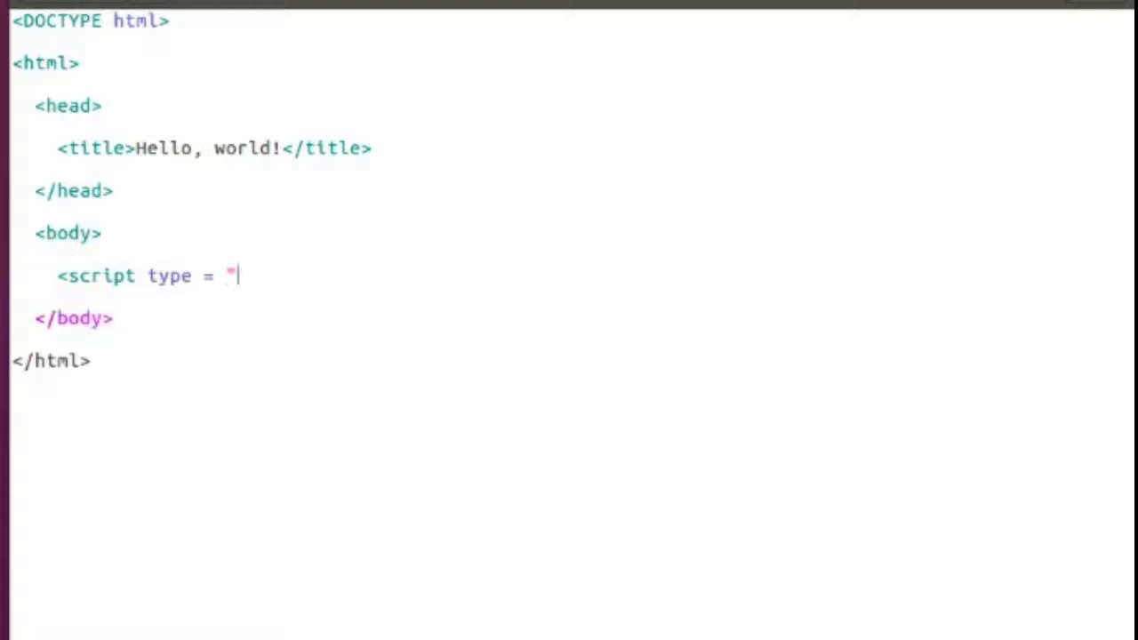
pyautogui.write('text/java')
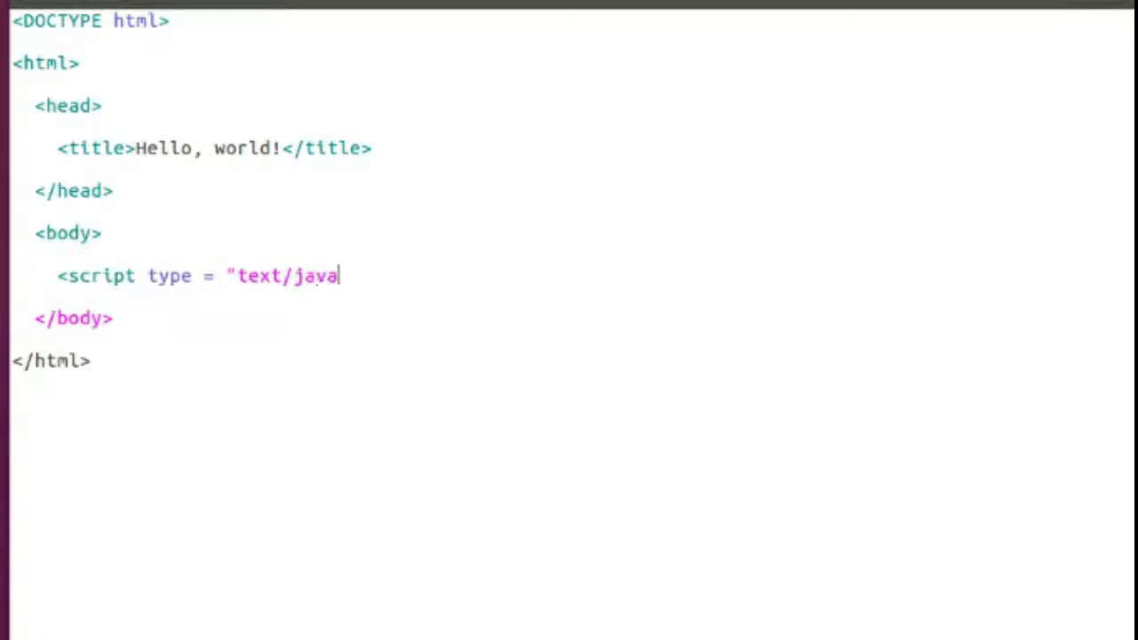
pyautogui.write('script"')
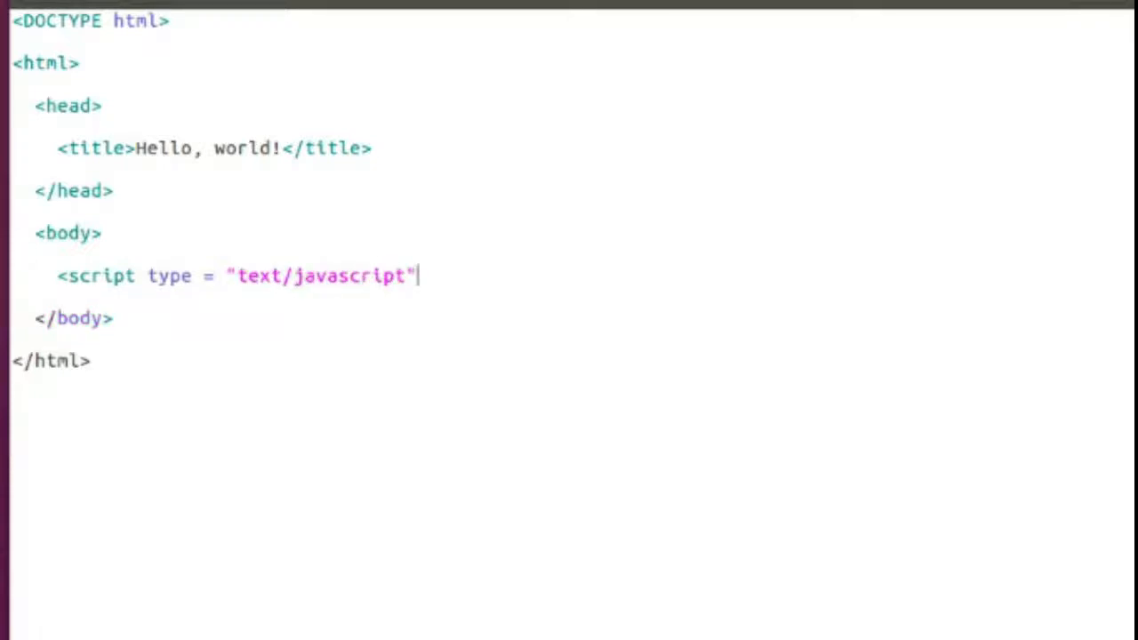
pyautogui.write('>')
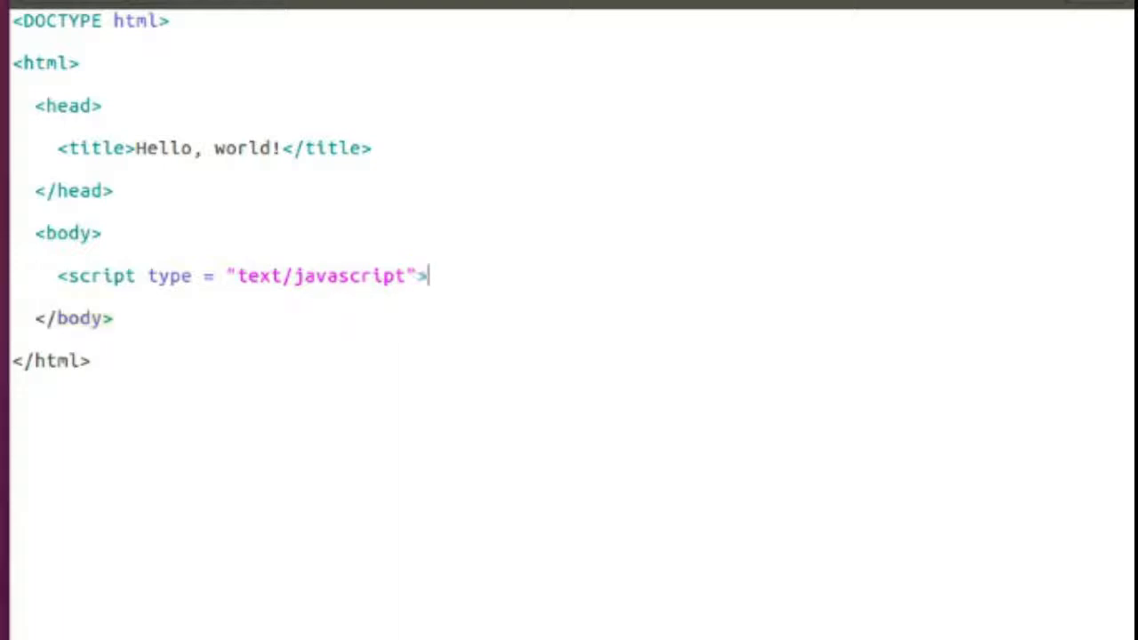
pyautogui.press('enter')
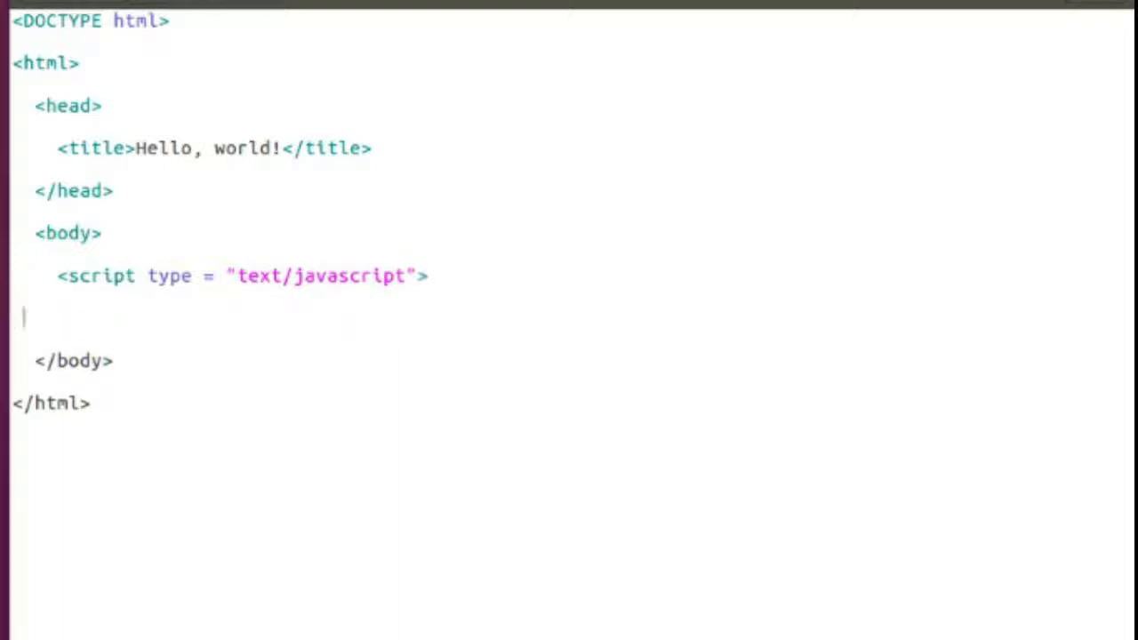
pyautogui.write('<')
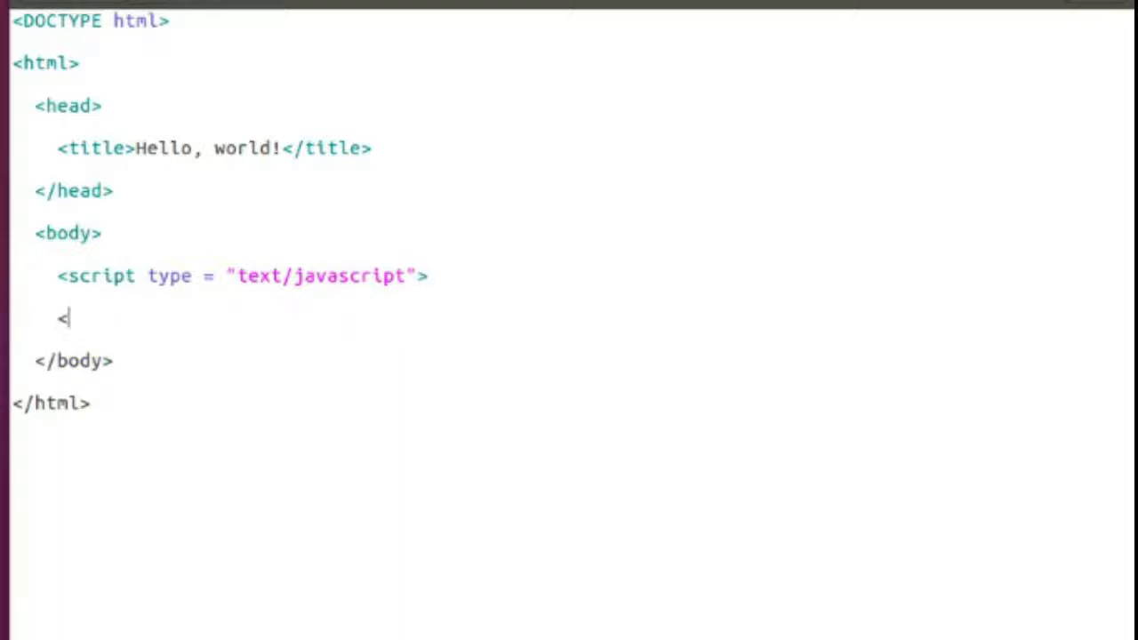
pyautogui.write('/')
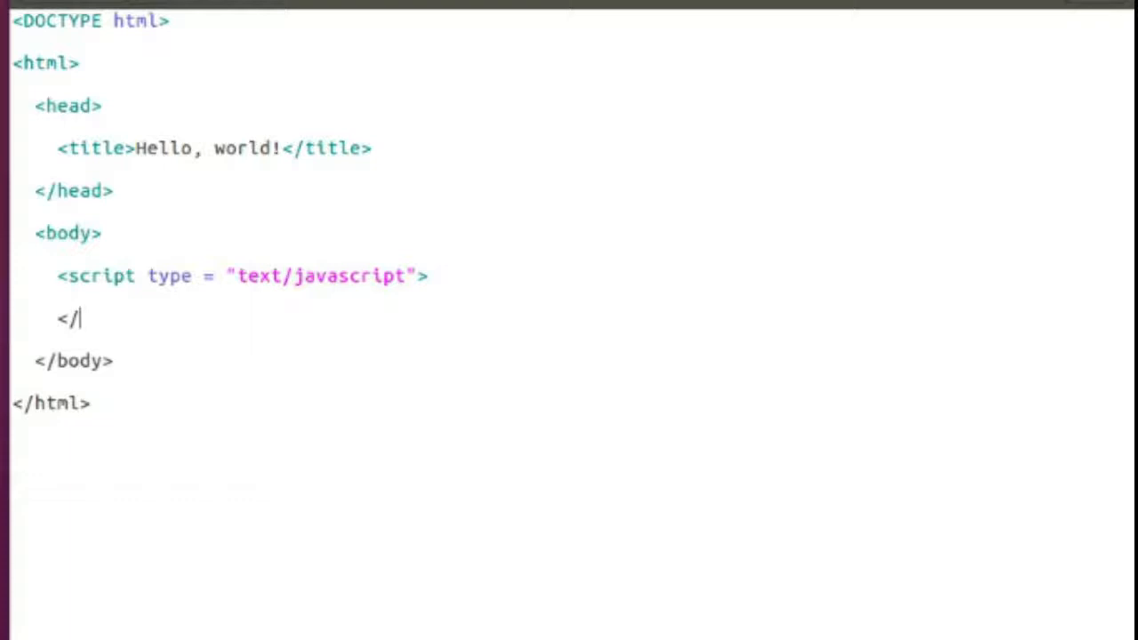
pyautogui.write('script>')
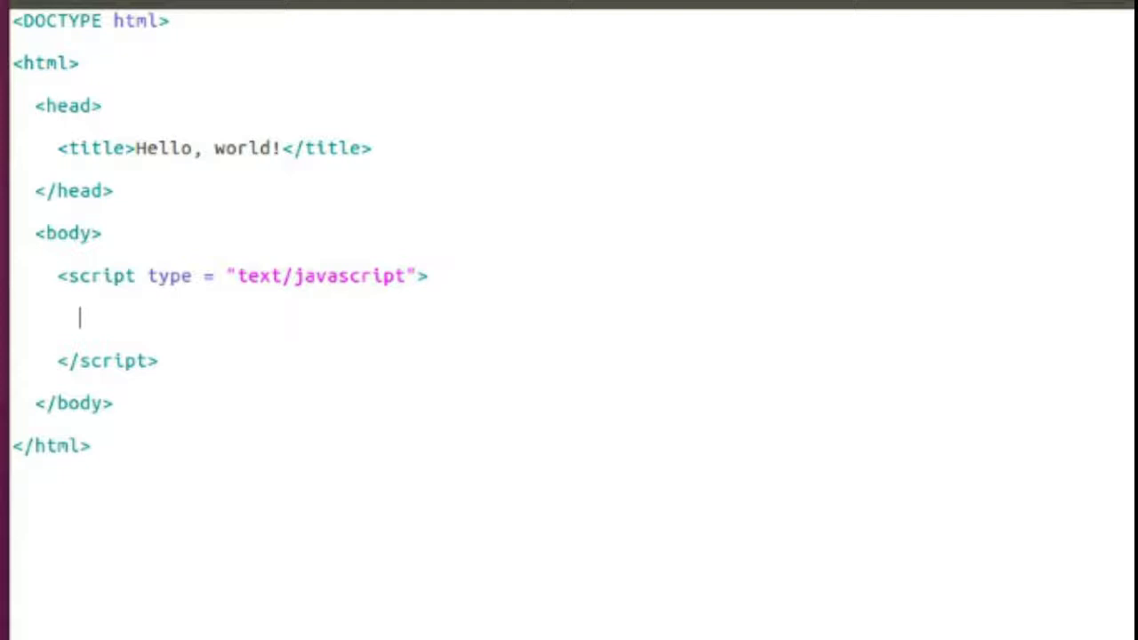
# Write alert("Hello, world!"); inside the script block.
pyautogui.write('alert')
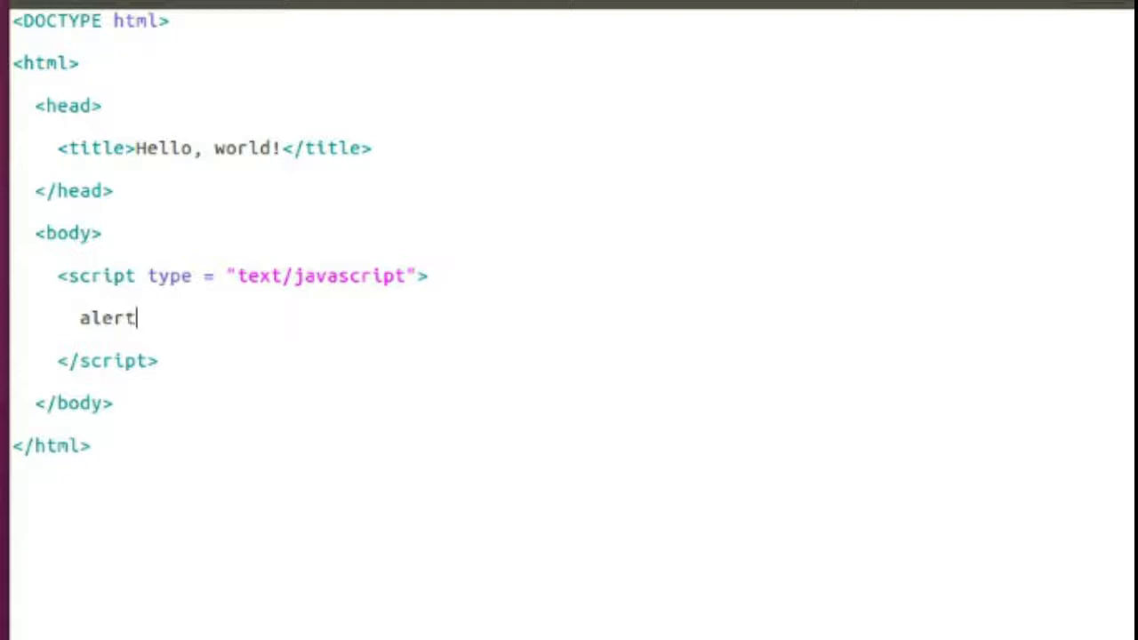
pyautogui.write('("')
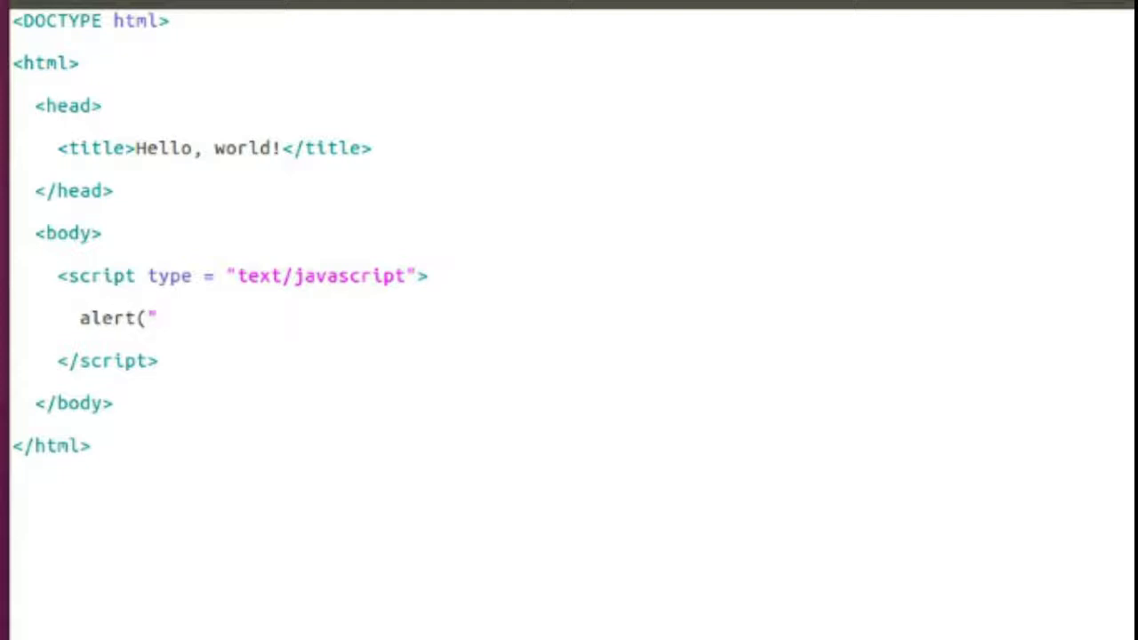
pyautogui.write('H')
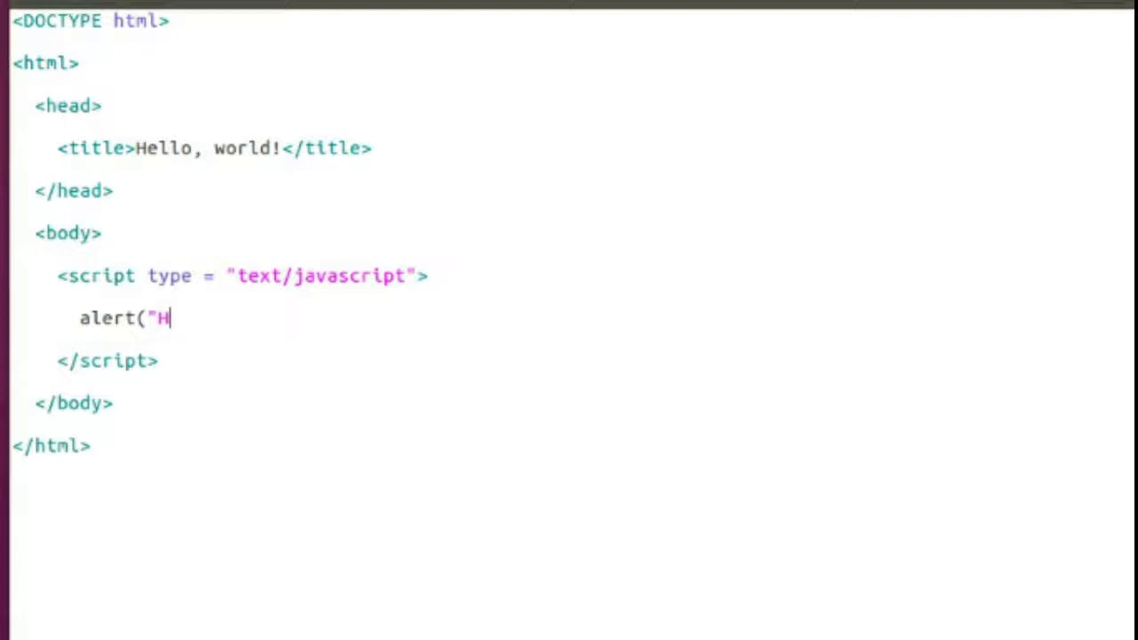
pyautogui.write('ello, world')
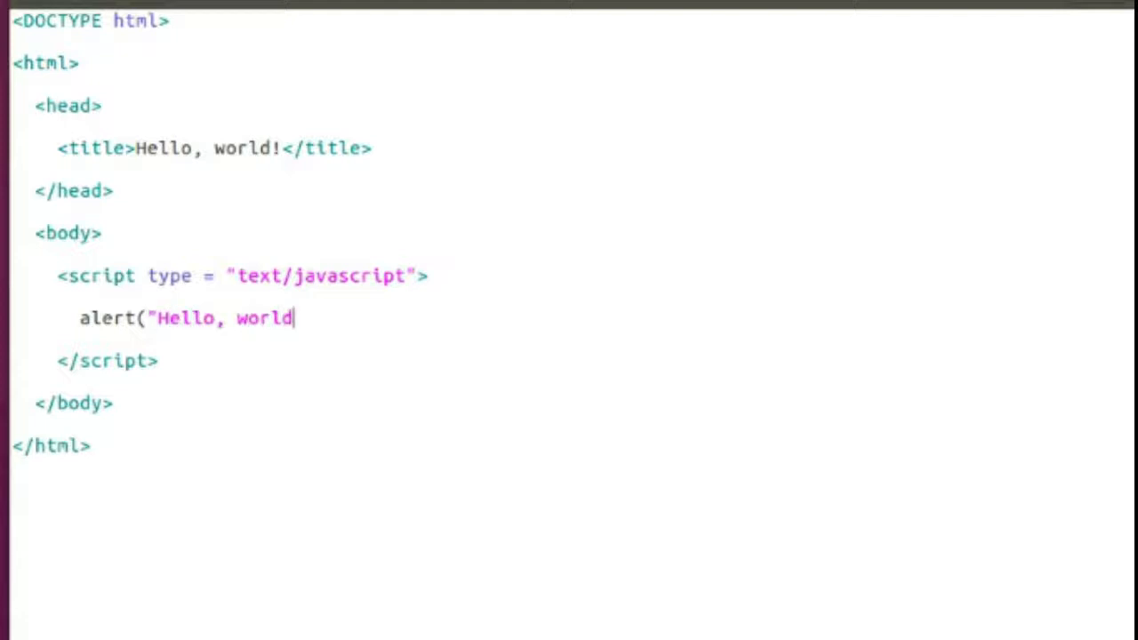
pyautogui.write('!");')
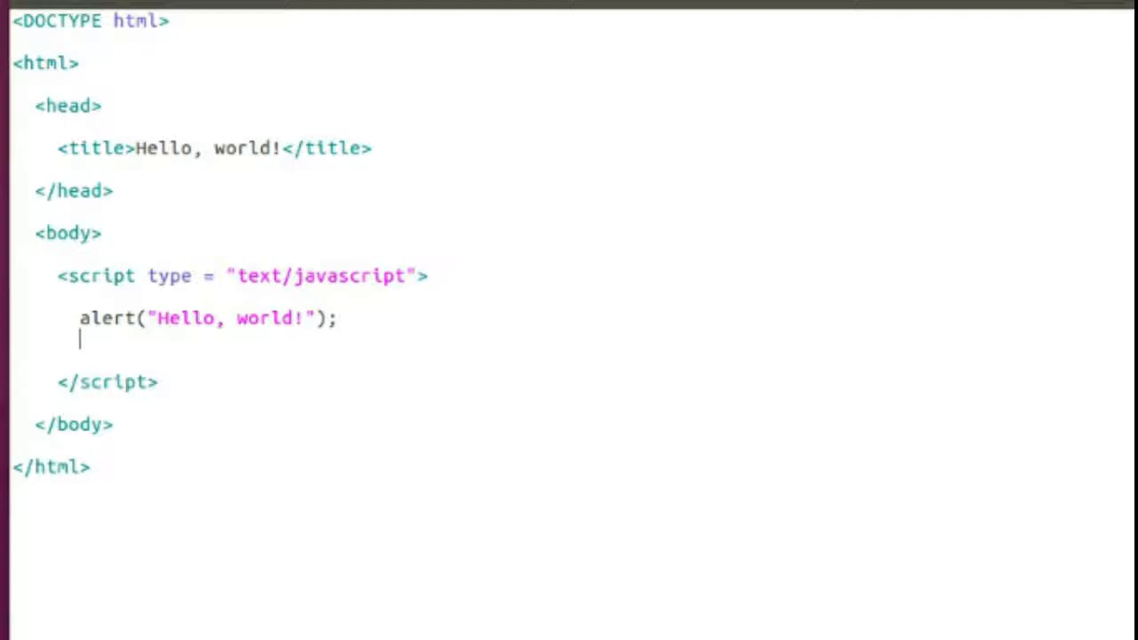
# Write console.log("Hello, world (from the console)!"); below the alert.
pyautogui.write('c')
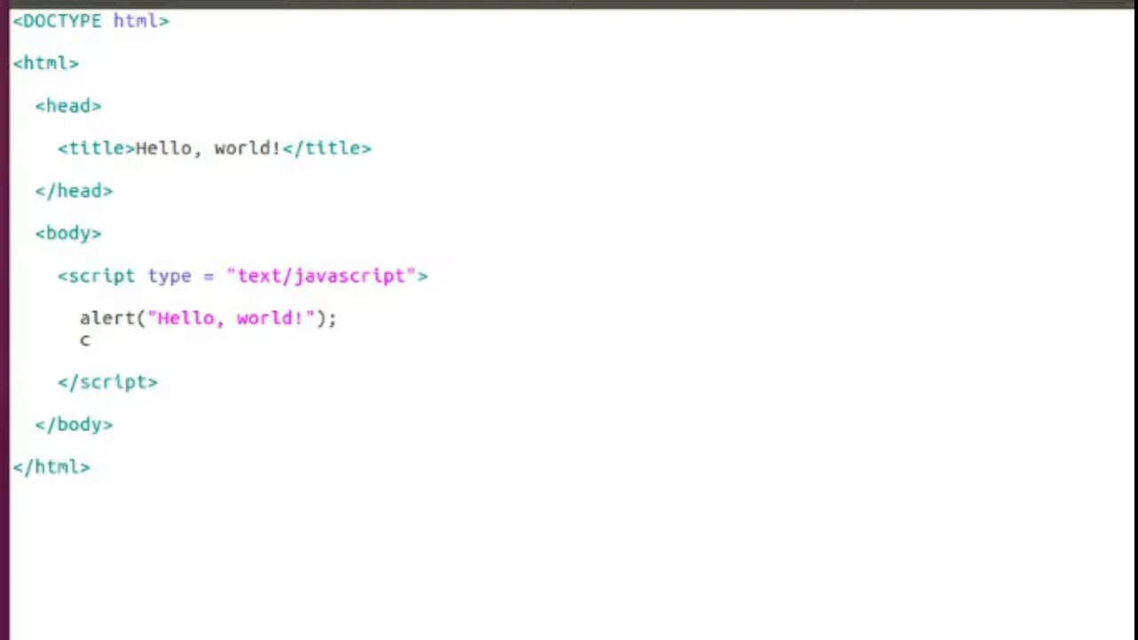
pyautogui.write('o')
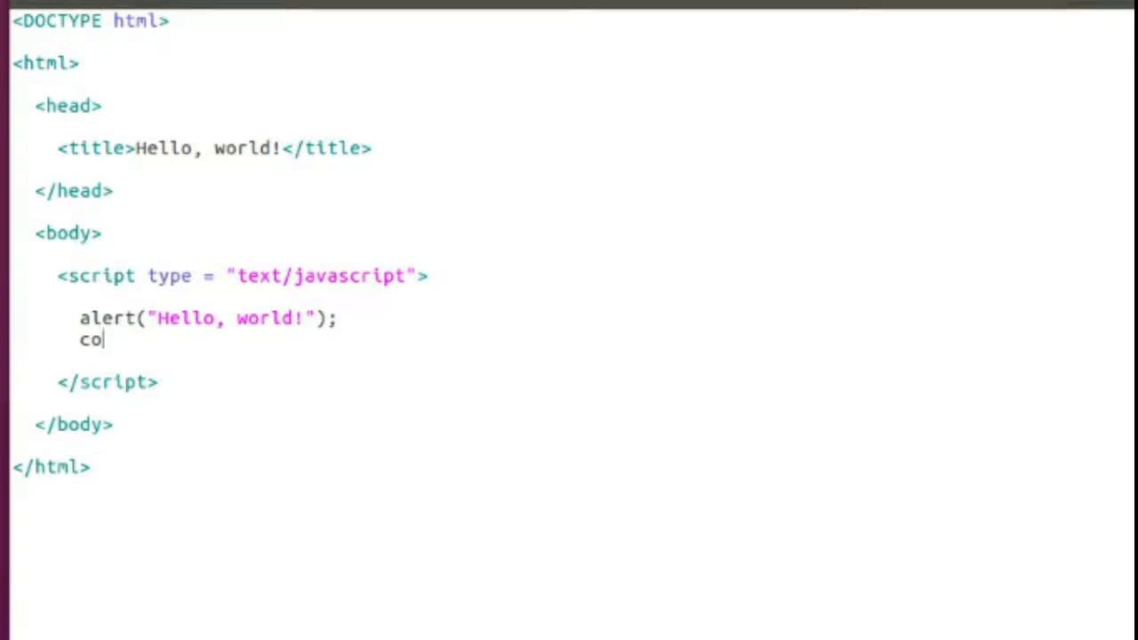
pyautogui.write('nsole.l')
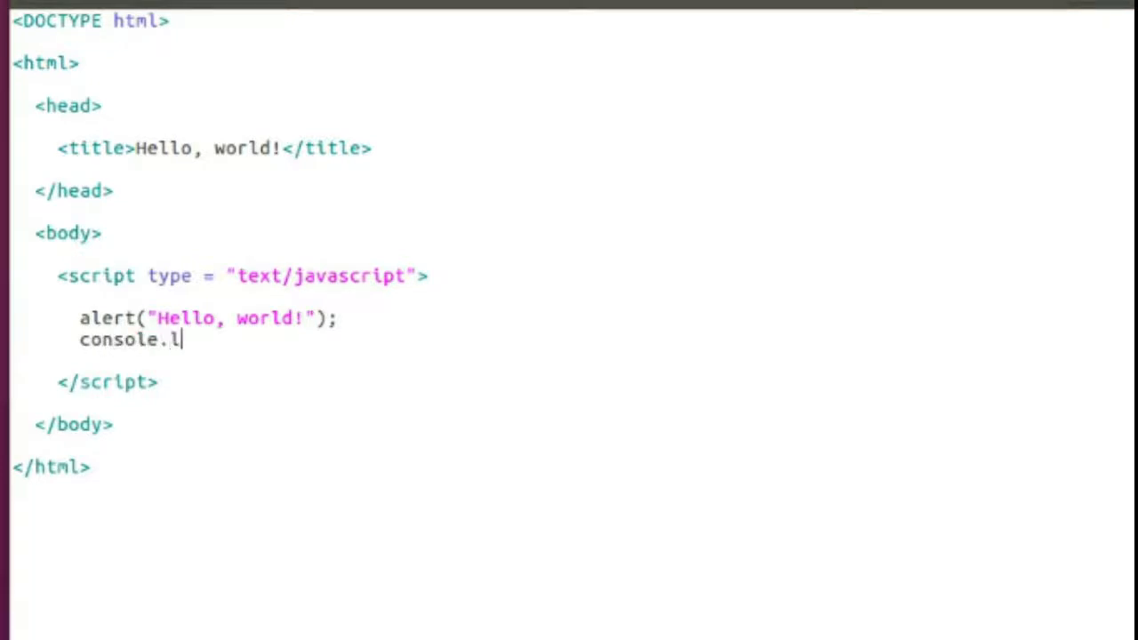
pyautogui.write('og(')
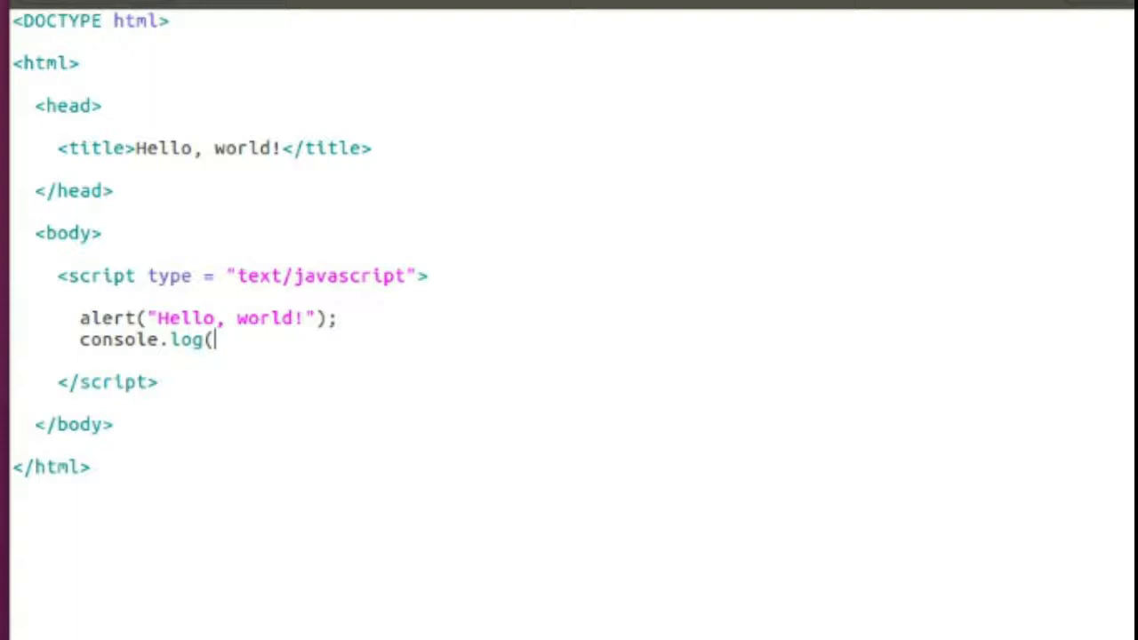
pyautogui.write('"Hello')
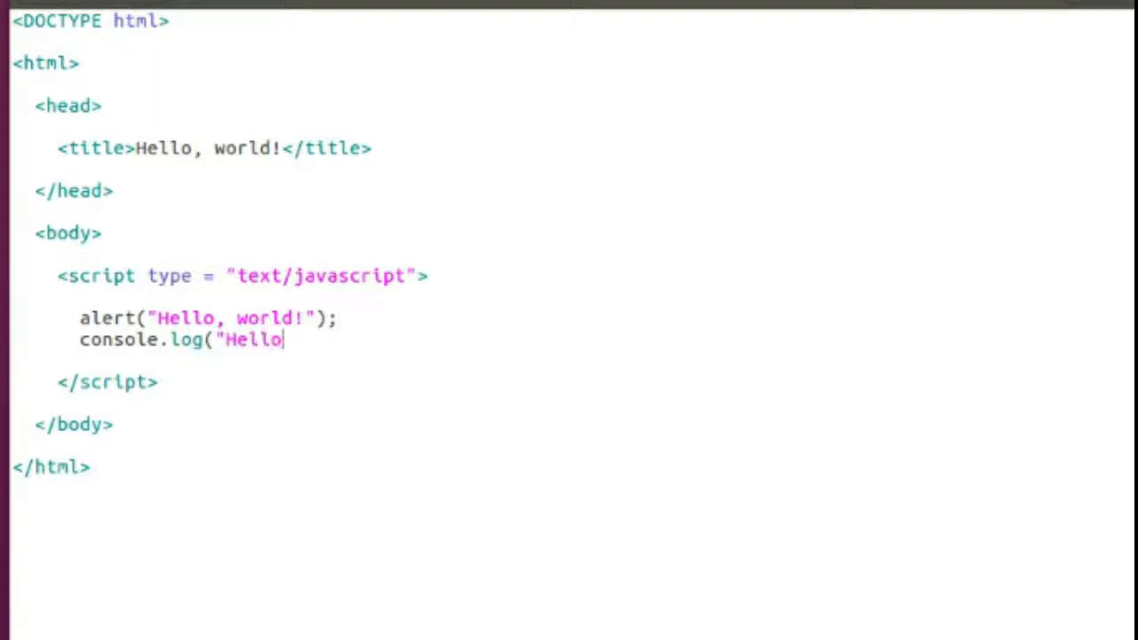
pyautogui.write(', world')
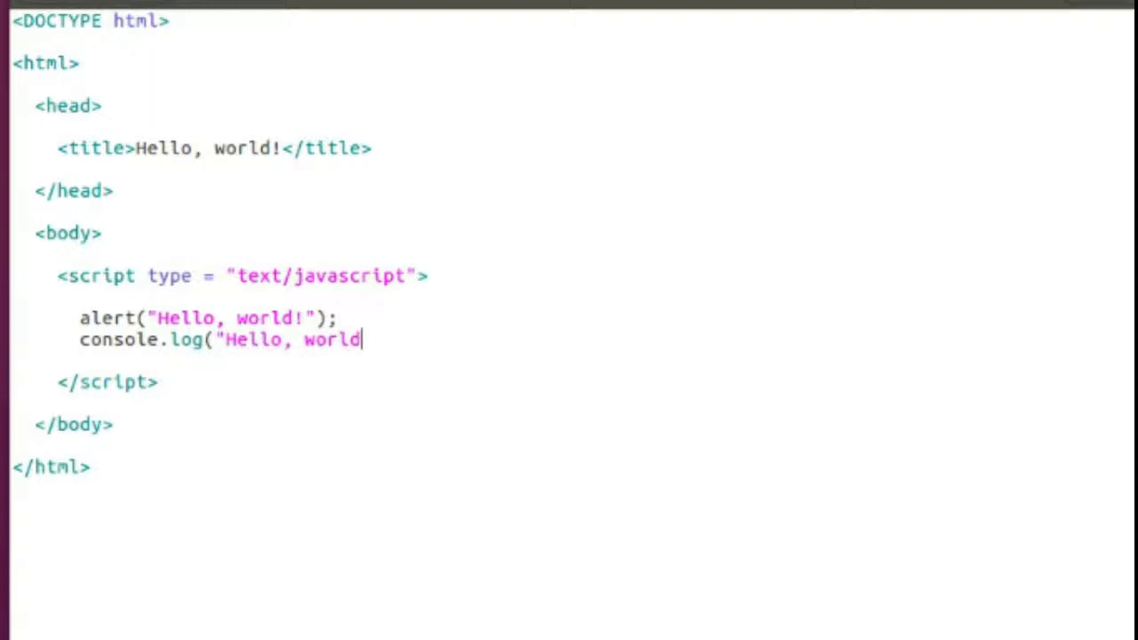
pyautogui.write('(from the')
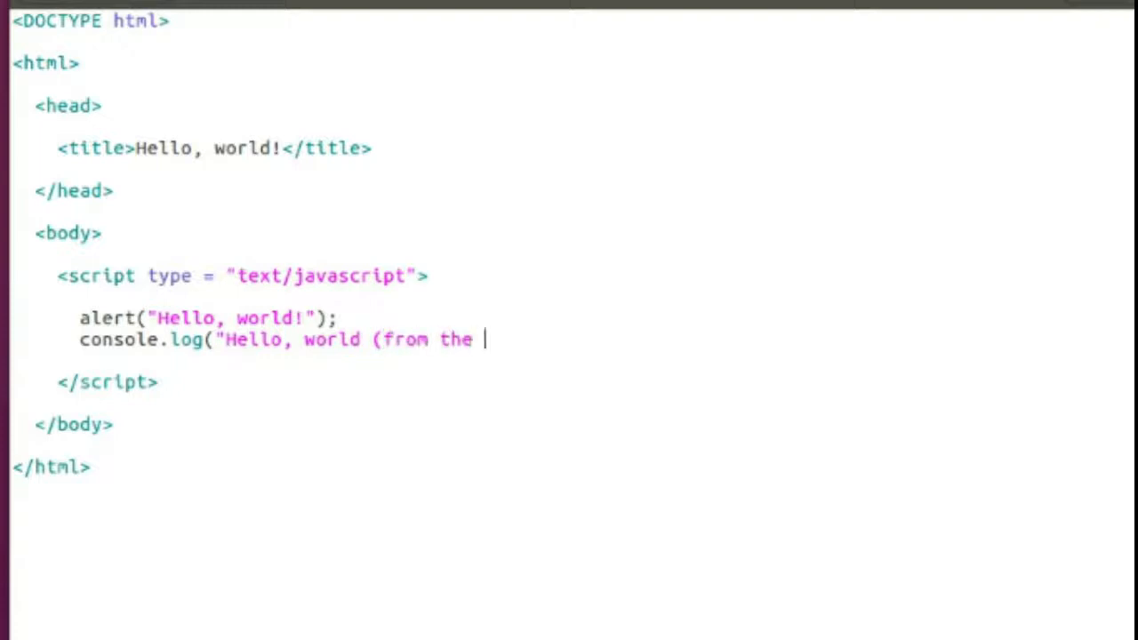
pyautogui.write('console')
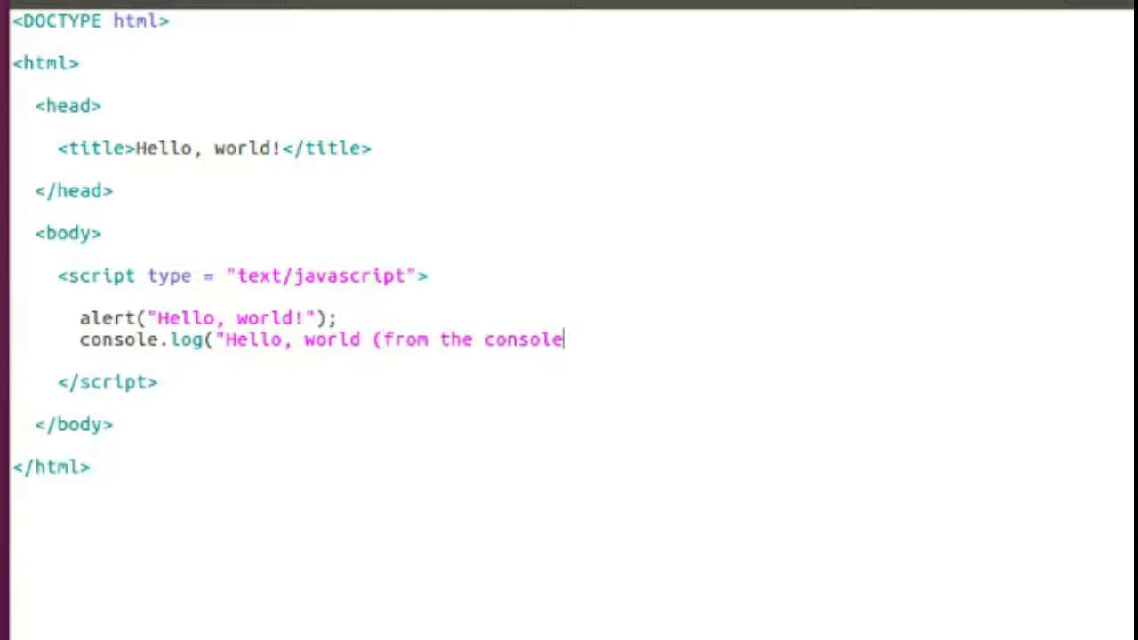
pyautogui.write(')!"')
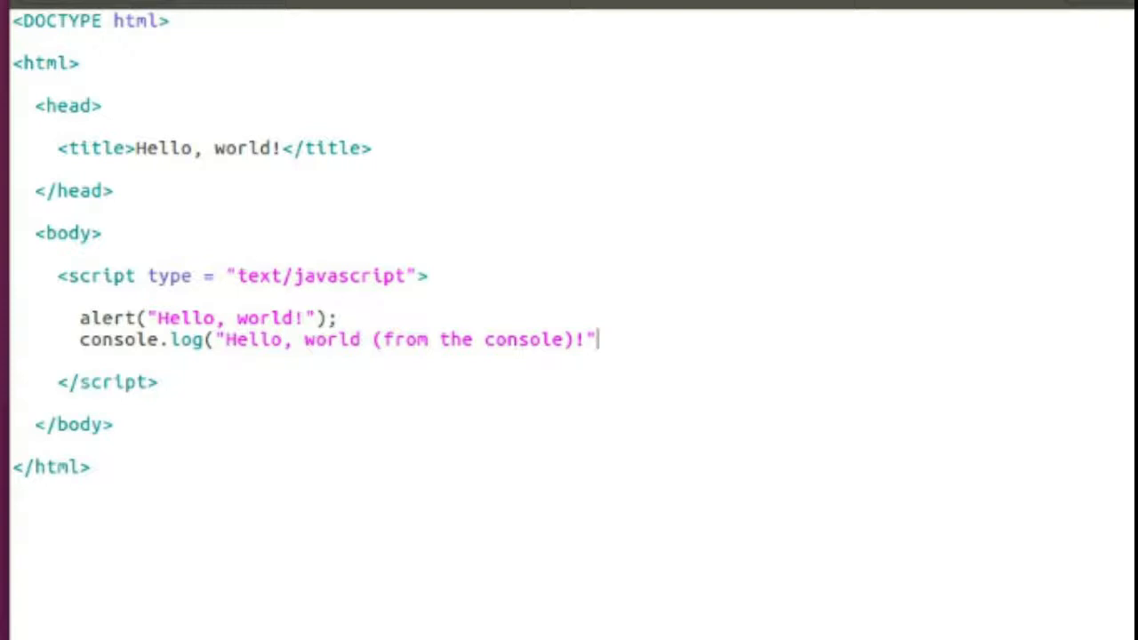
pyautogui.write(');')
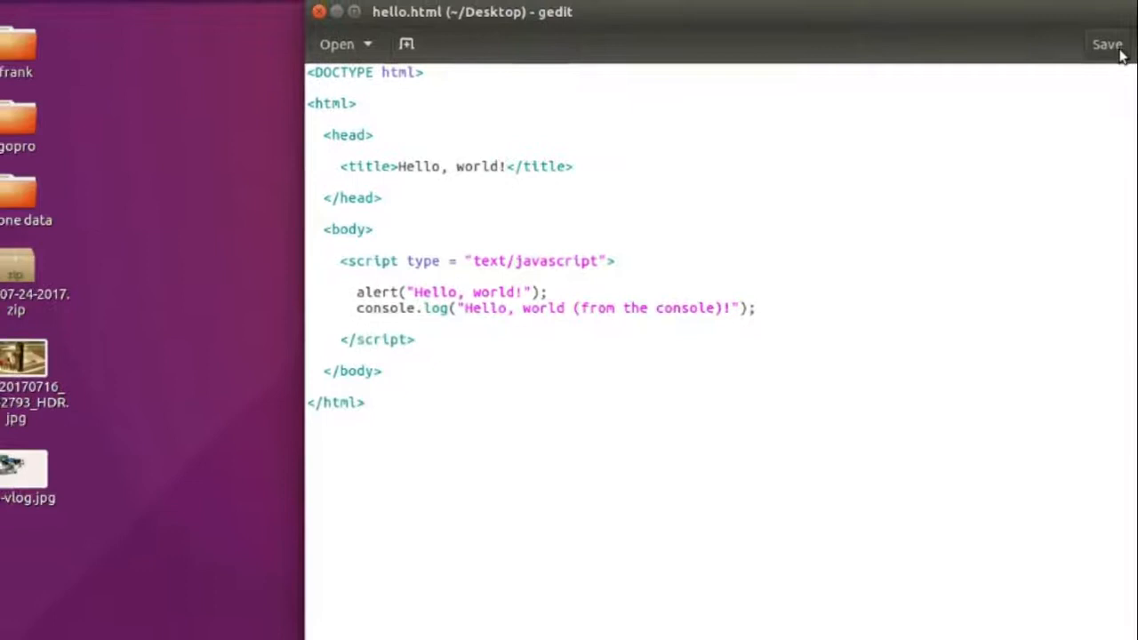
# Save hello.html and open it with Chromium from the desktop context menu.
pyautogui.click(1107, 44)
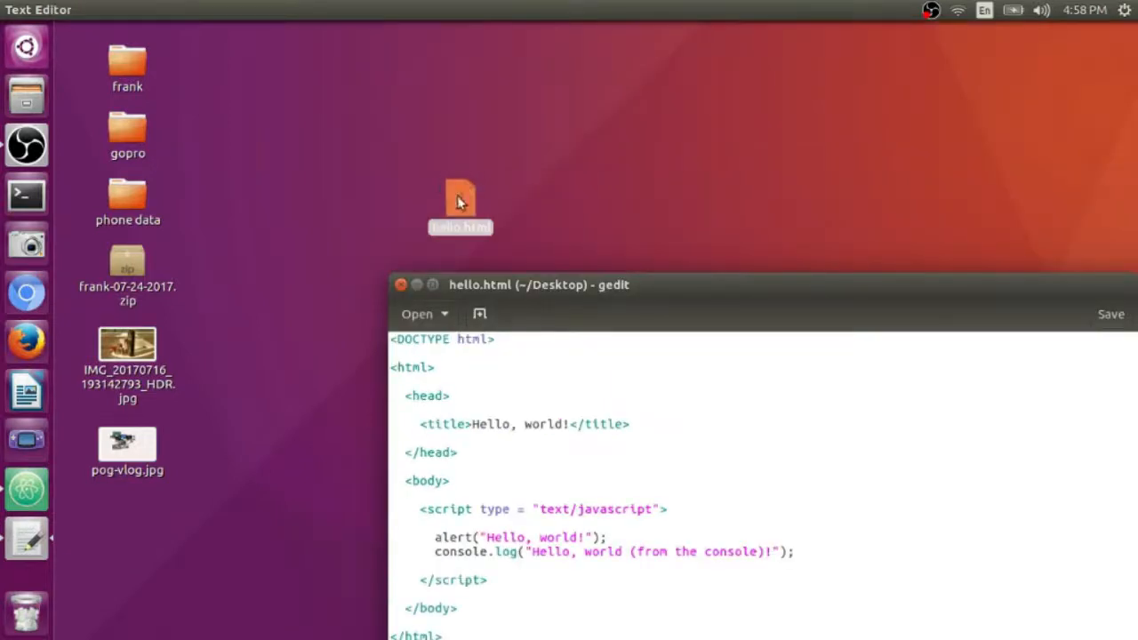
pyautogui.rightClick(459, 205)
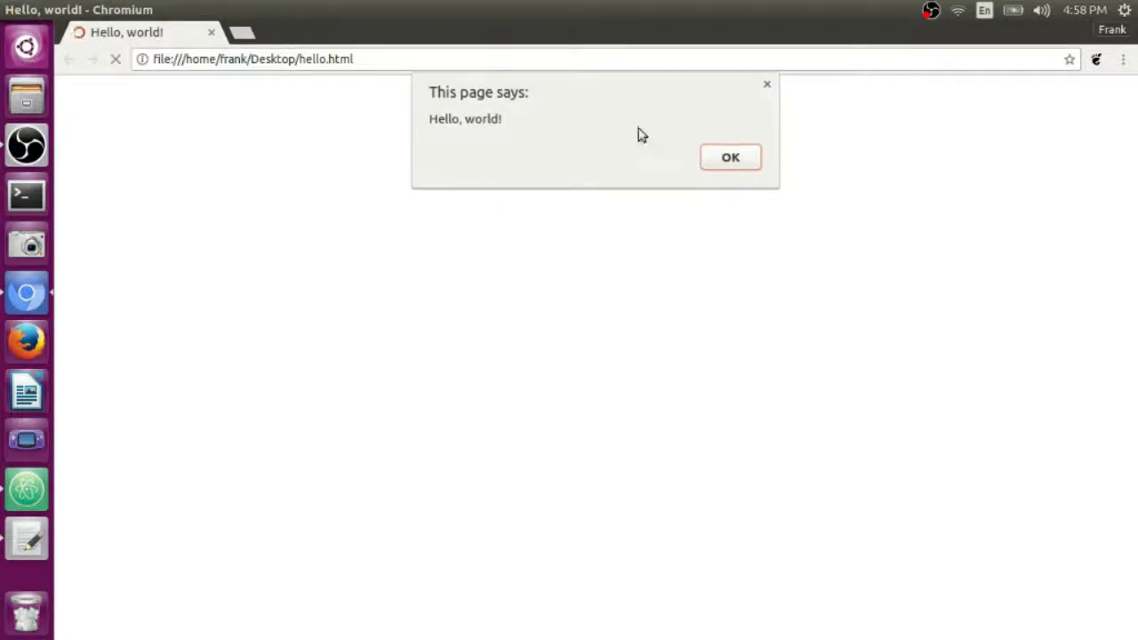
# Dismiss the alert and open Inspect to view the console message.
pyautogui.click(730, 158)
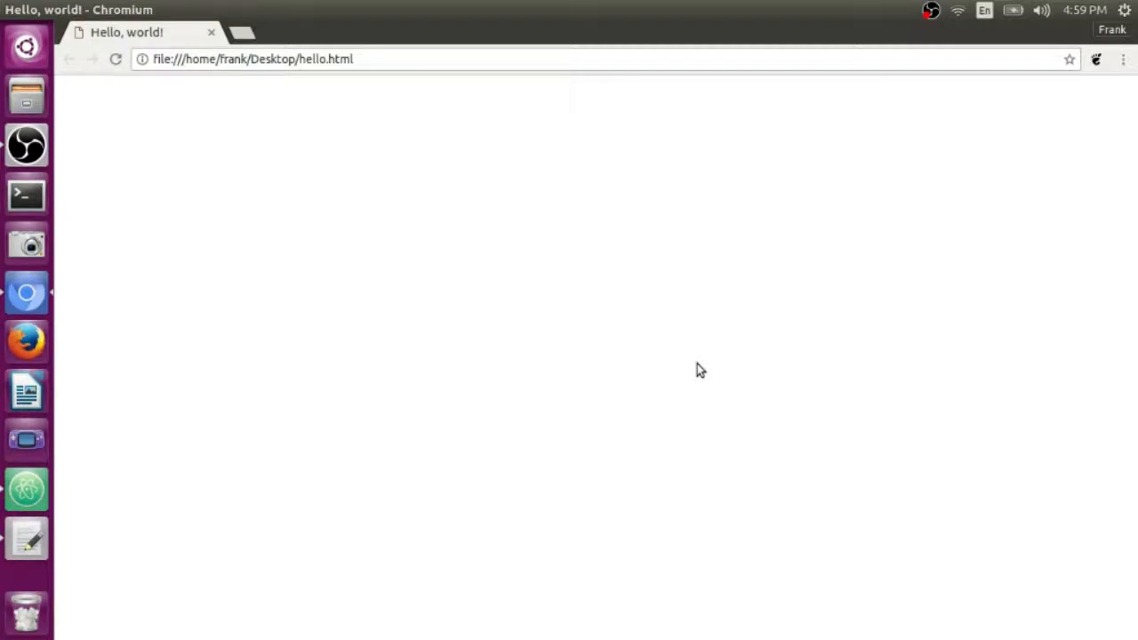
pyautogui.rightClick(700, 371)
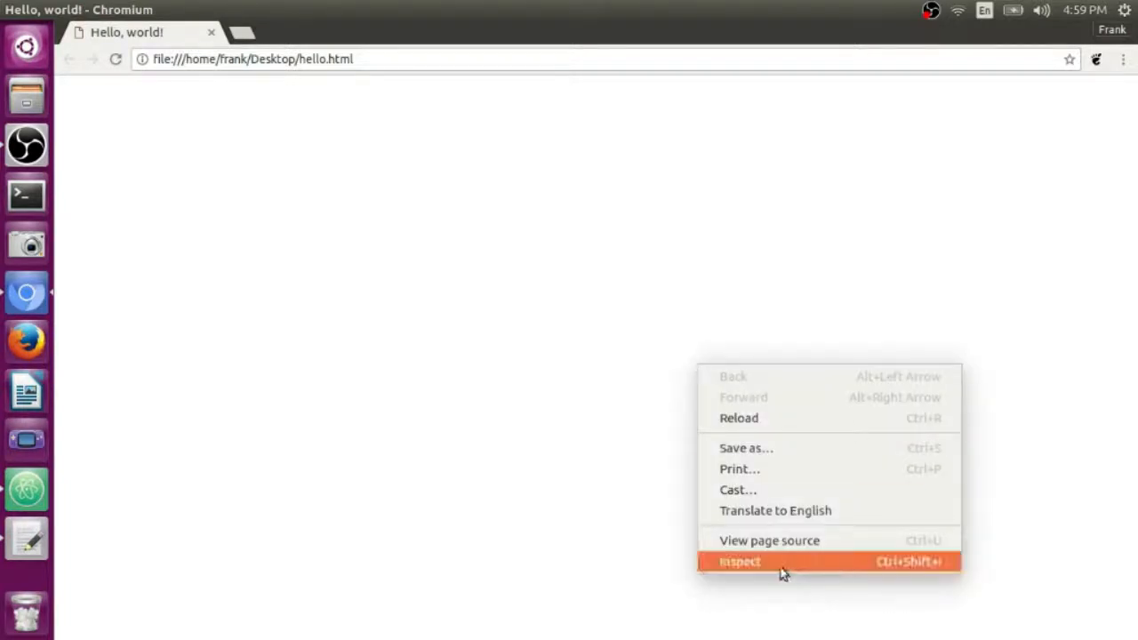
pyautogui.click(740, 560)
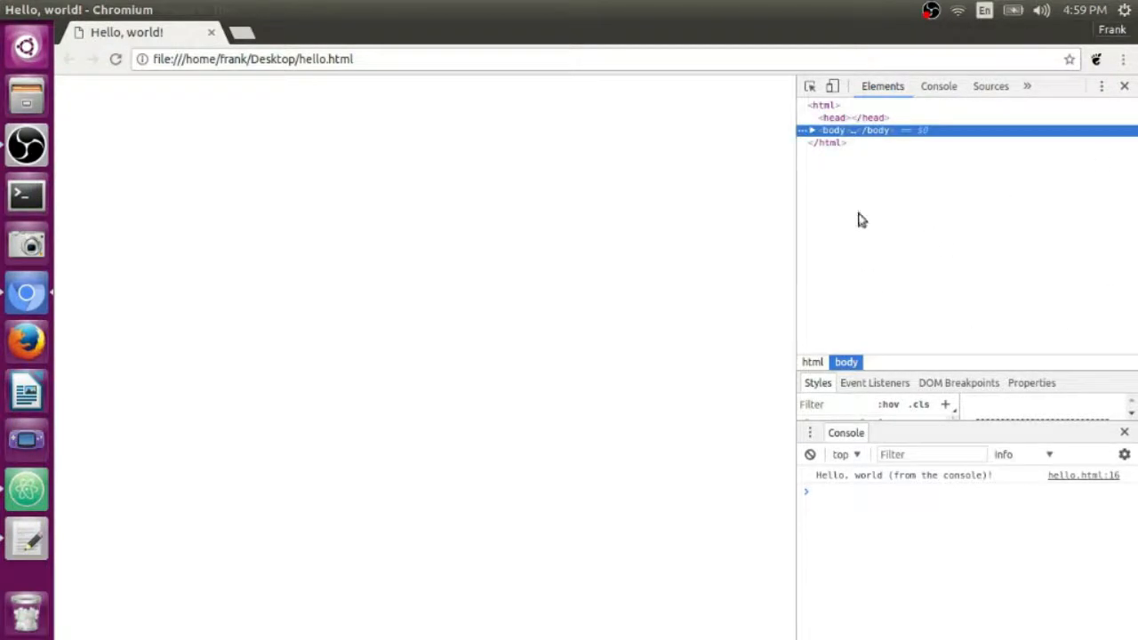
pyautogui.moveTo(688, 251)
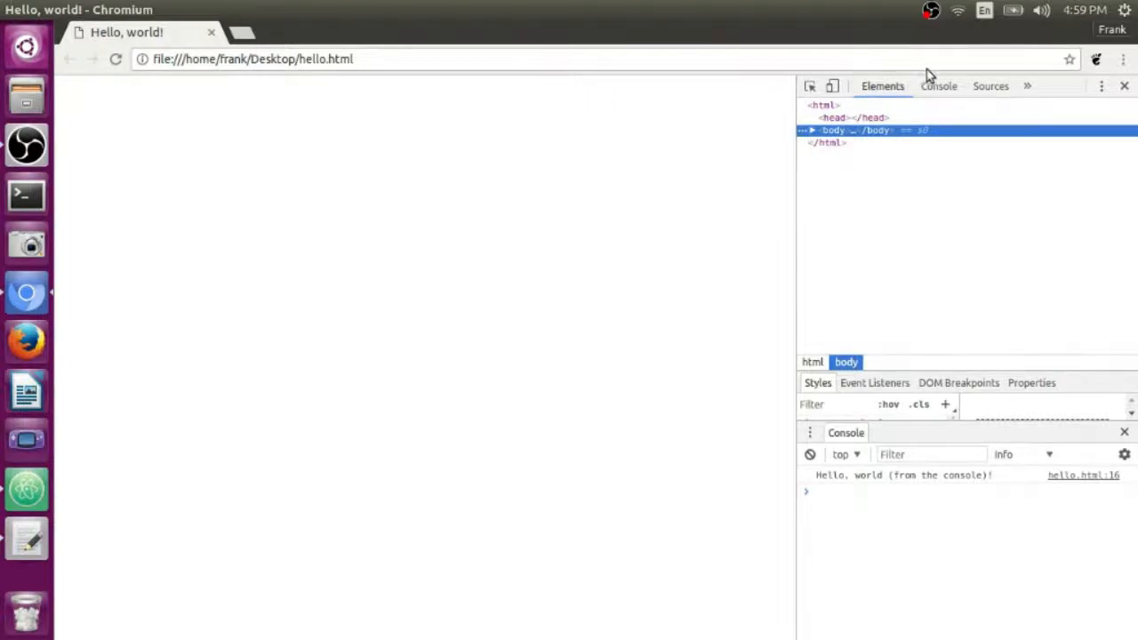
pyautogui.click(937, 86)
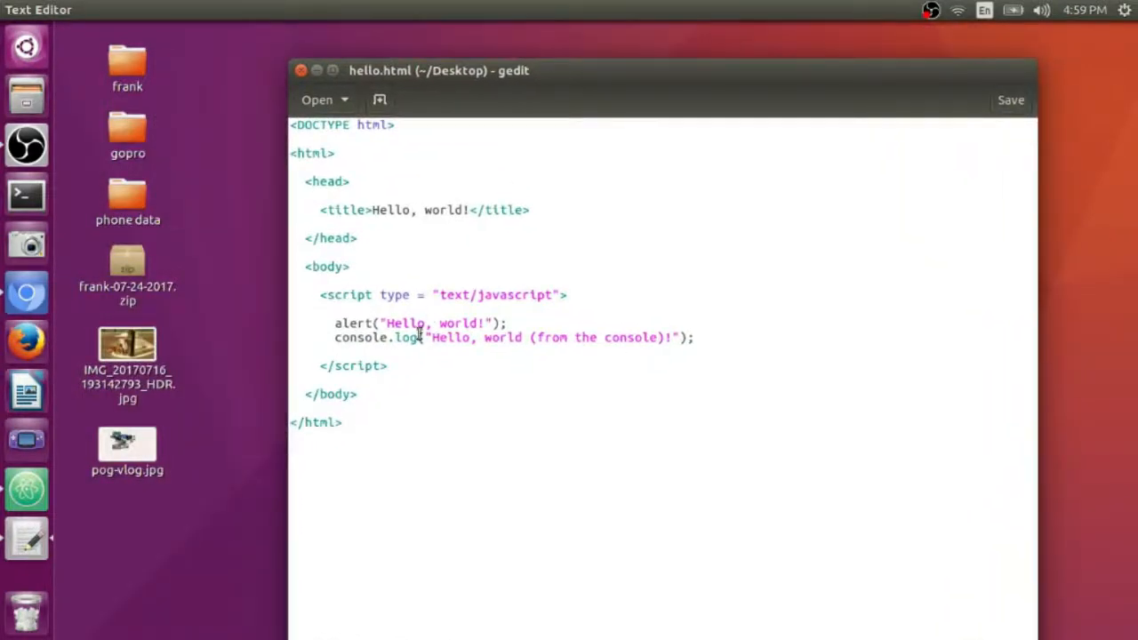
pyautogui.moveTo(589, 525)
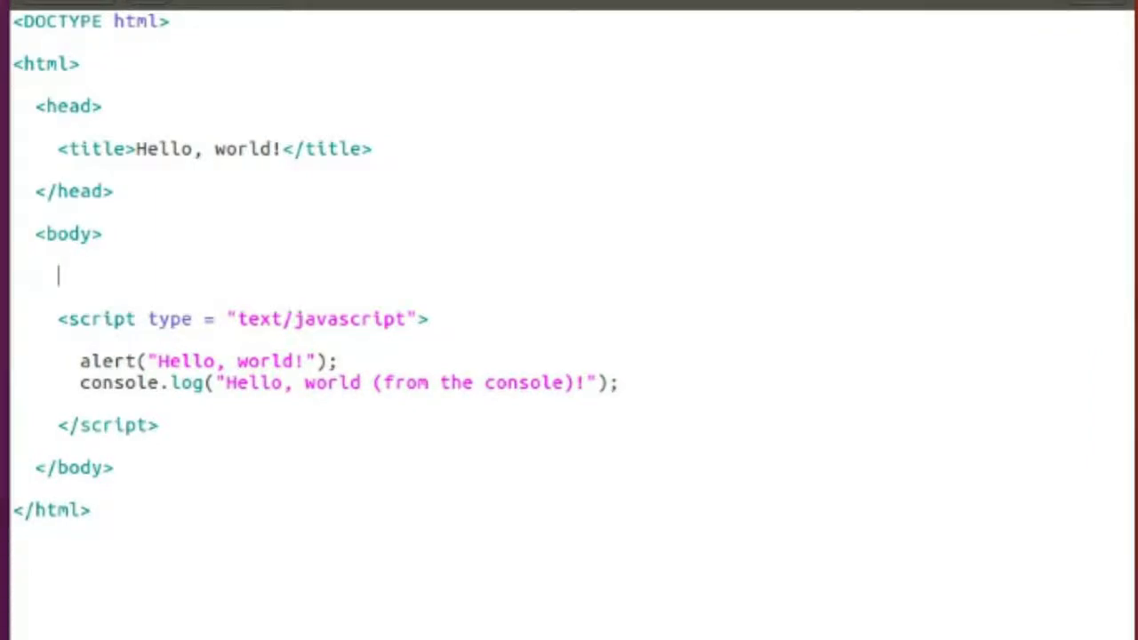
# Add an <h1> heading containing 'Hello, world!' inside the body.
pyautogui.write('<')
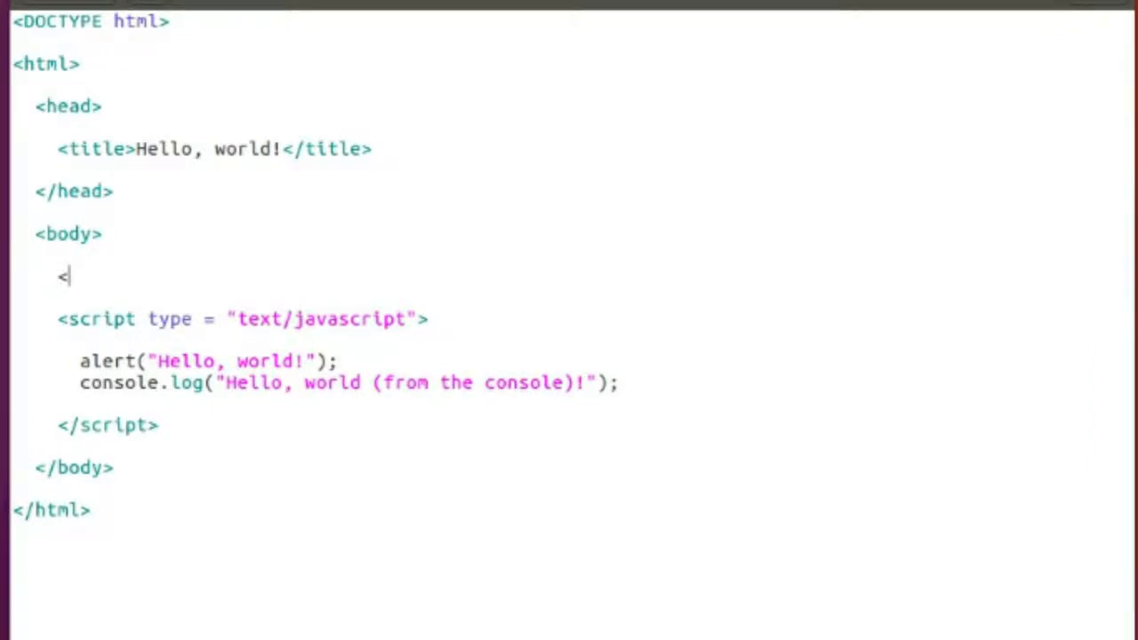
pyautogui.write('h1><')
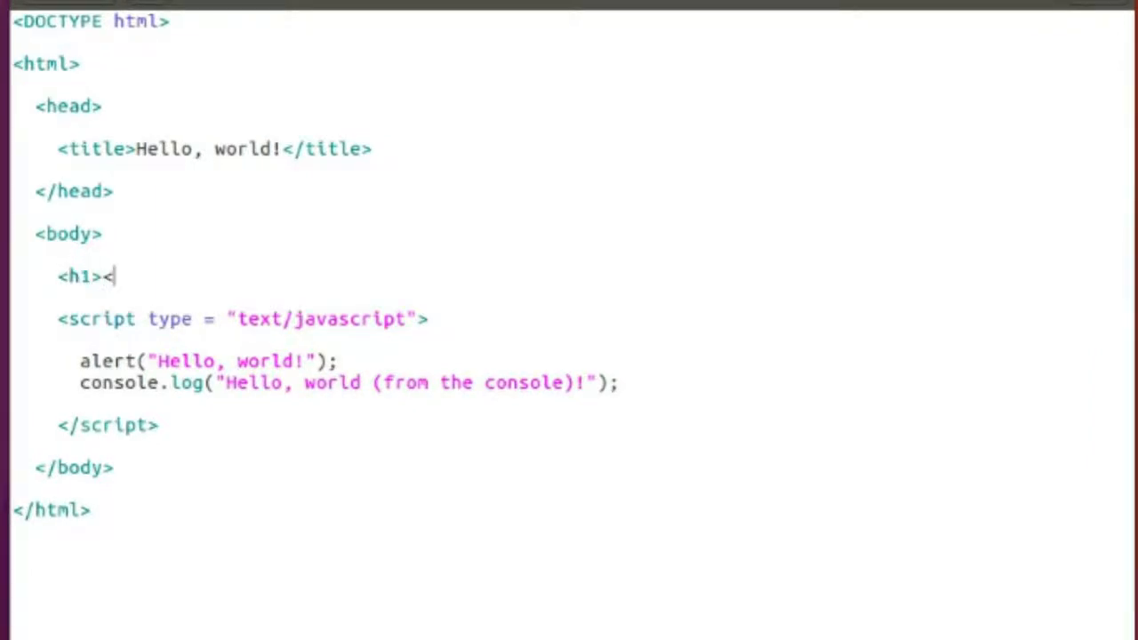
pyautogui.write('h')
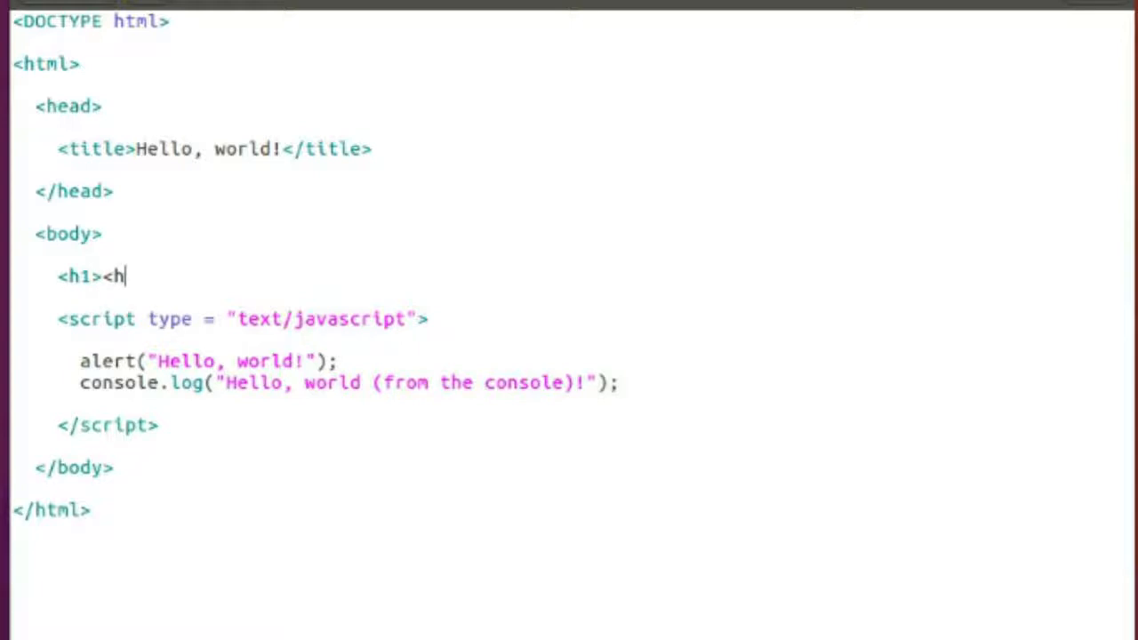
pyautogui.write('/h1>')
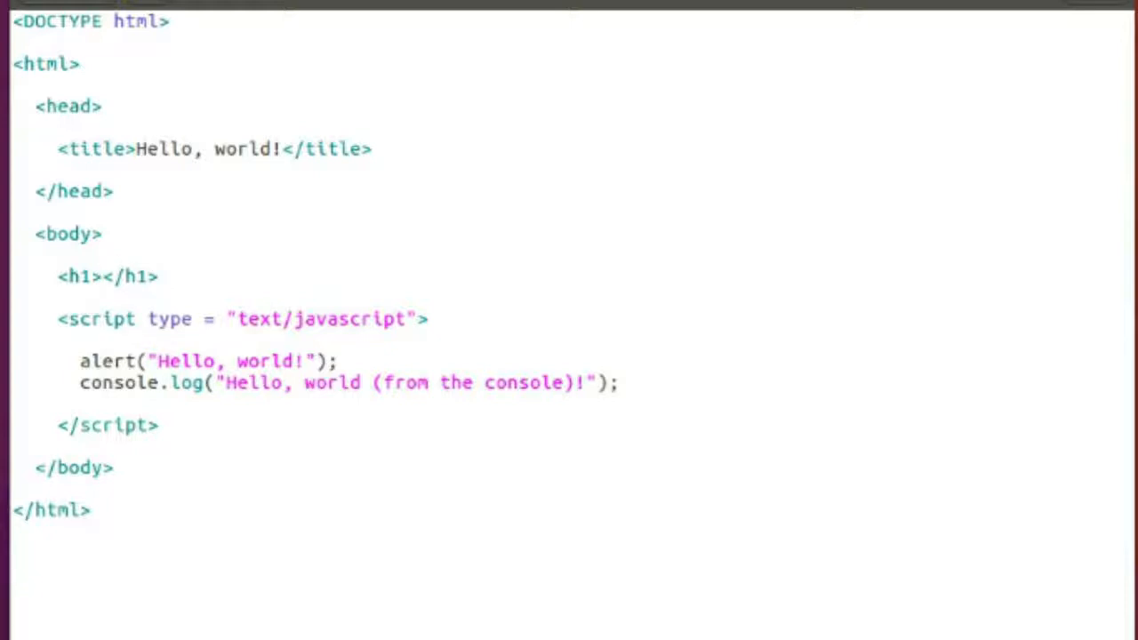
pyautogui.click(100, 277)
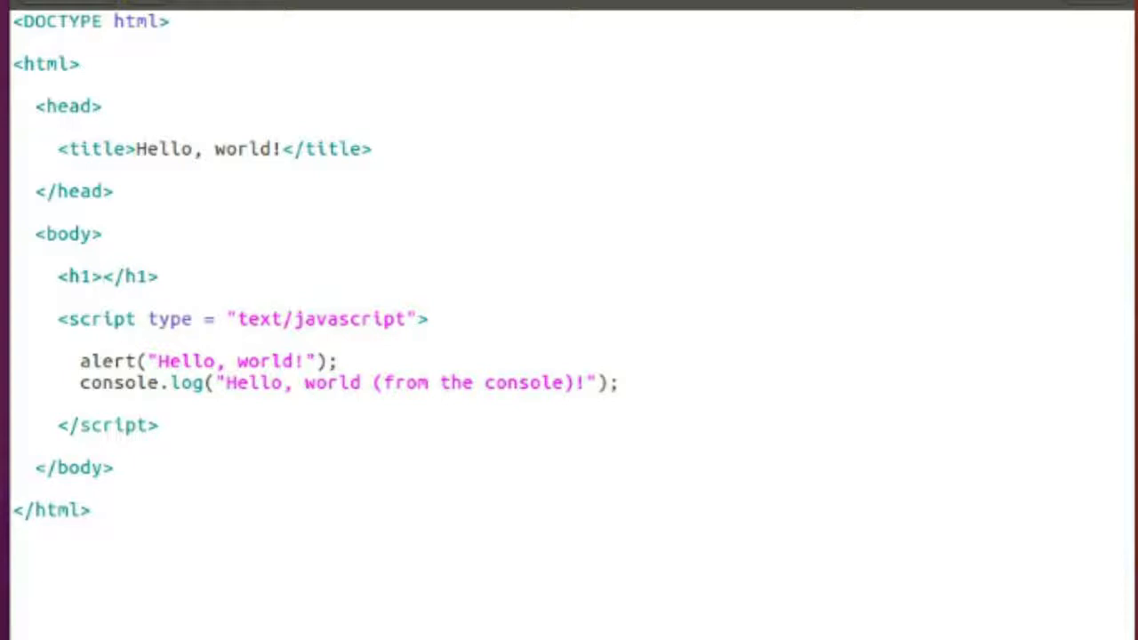
pyautogui.write('Hello')
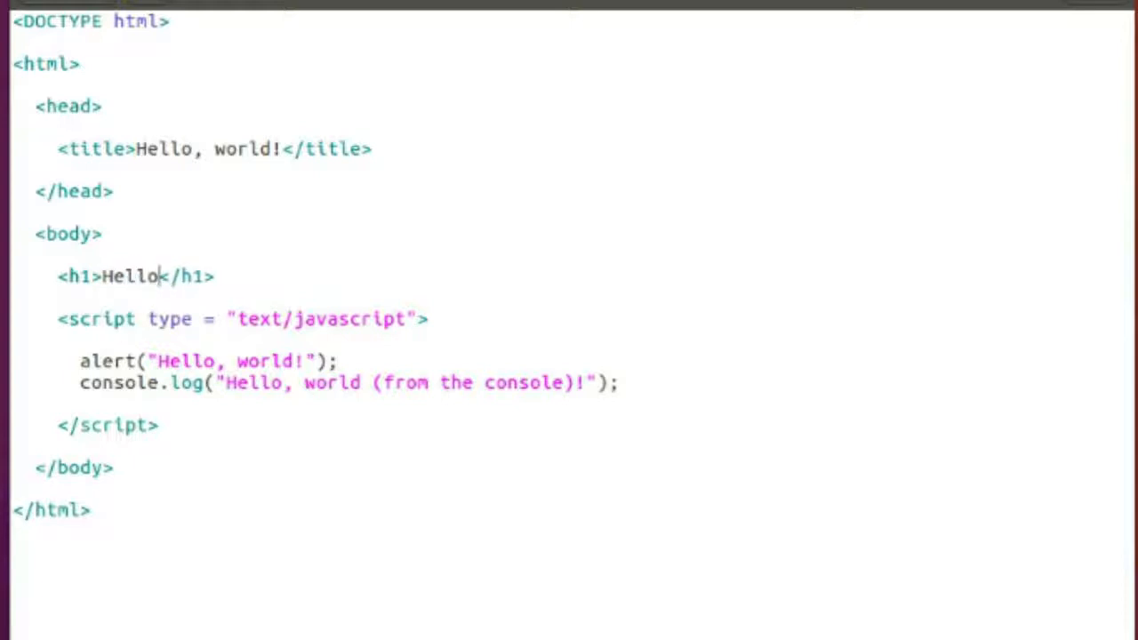
pyautogui.write(', world!')
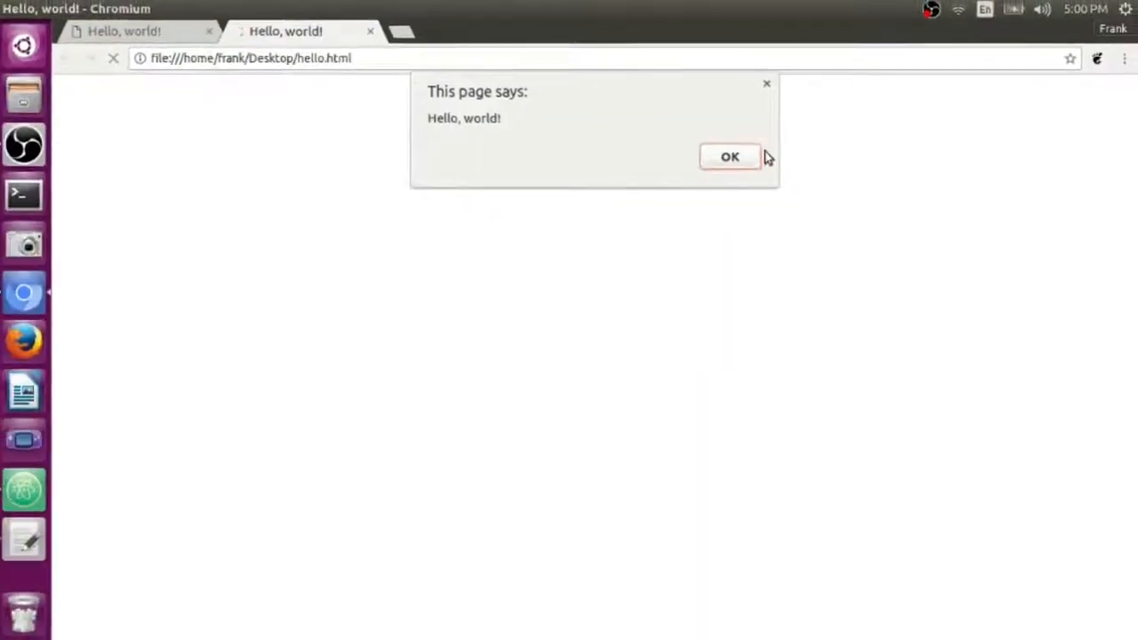
# Dismiss the page alert, check the bold 'Hello, world!' heading, then return to gedit.
pyautogui.click(729, 156)
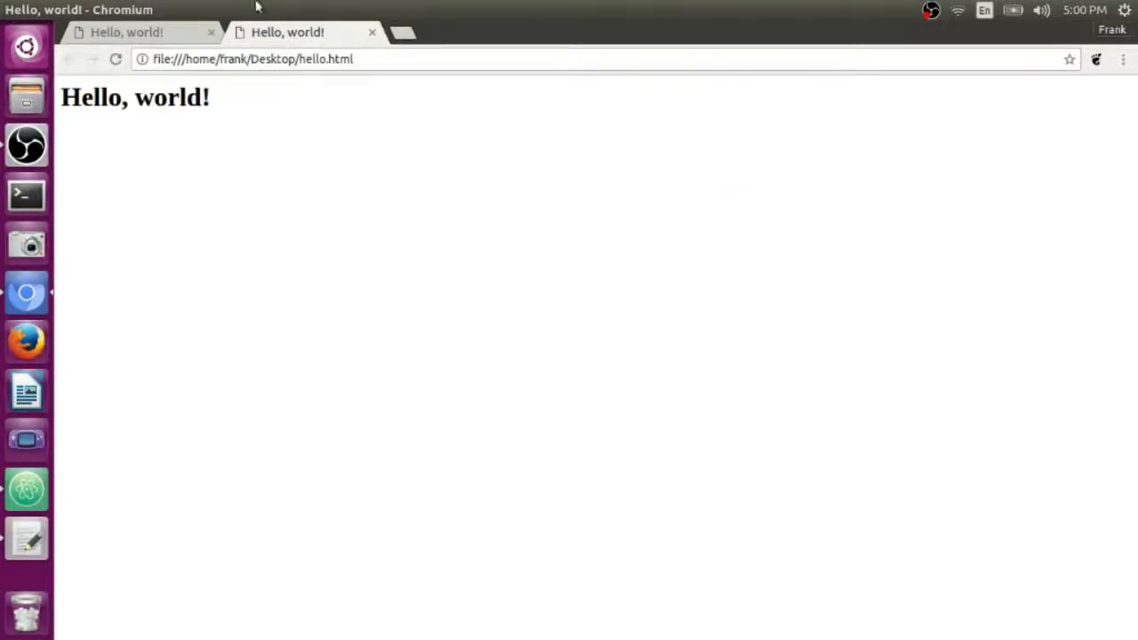
pyautogui.doubleClick(135, 97)
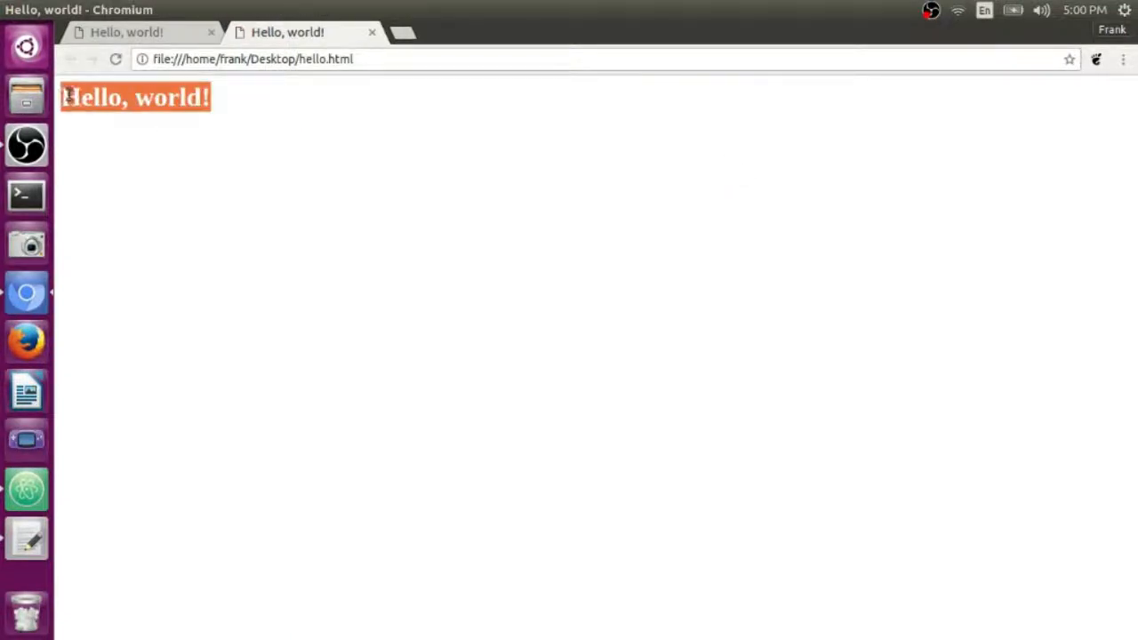
pyautogui.click(397, 246)
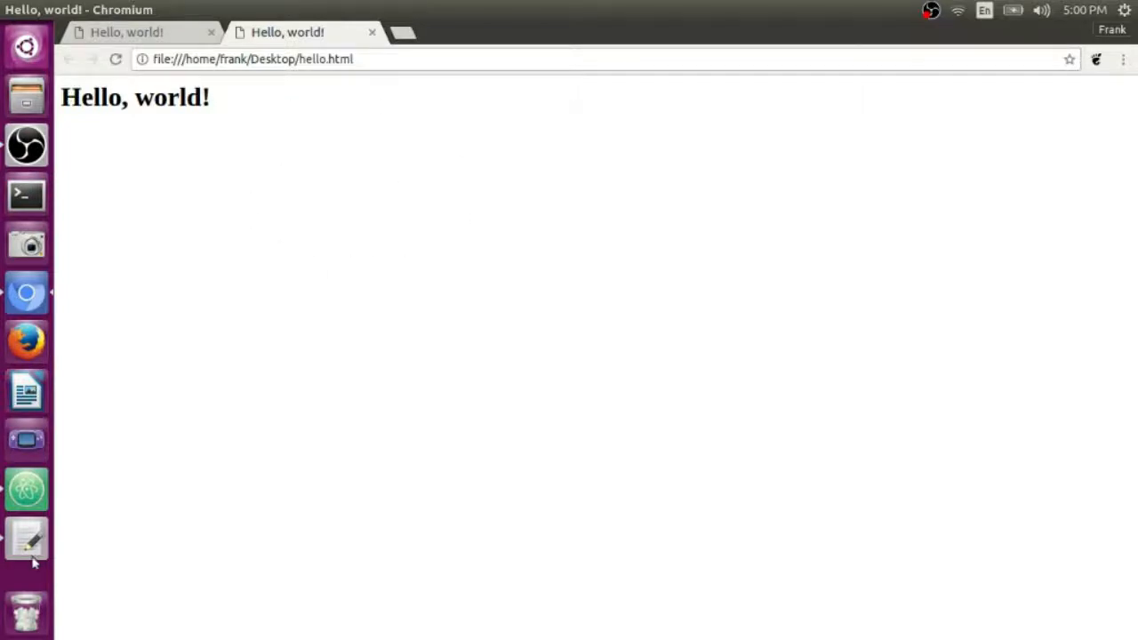
pyautogui.click(26, 541)
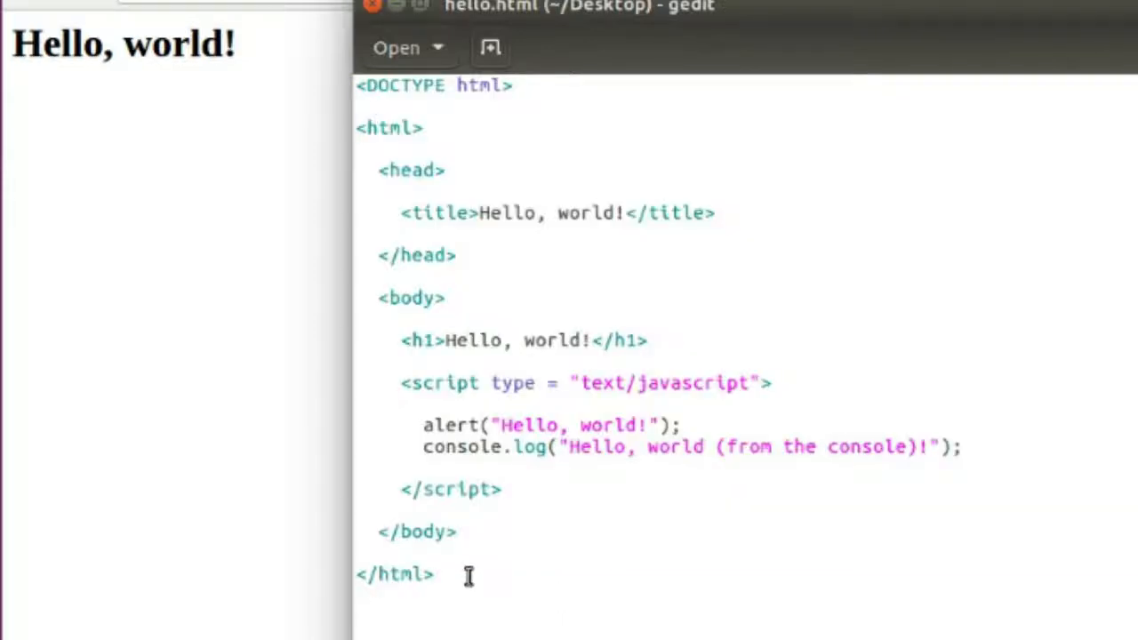
# Select the entire hello.html source in gedit with Ctrl+A.
pyautogui.press('ctrl+a')
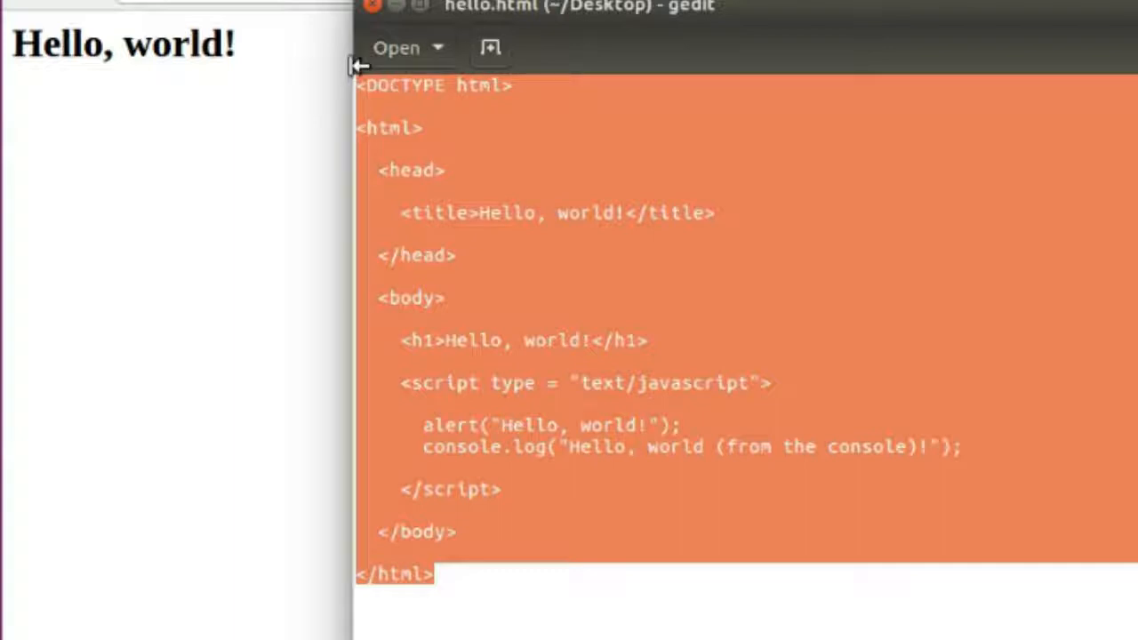